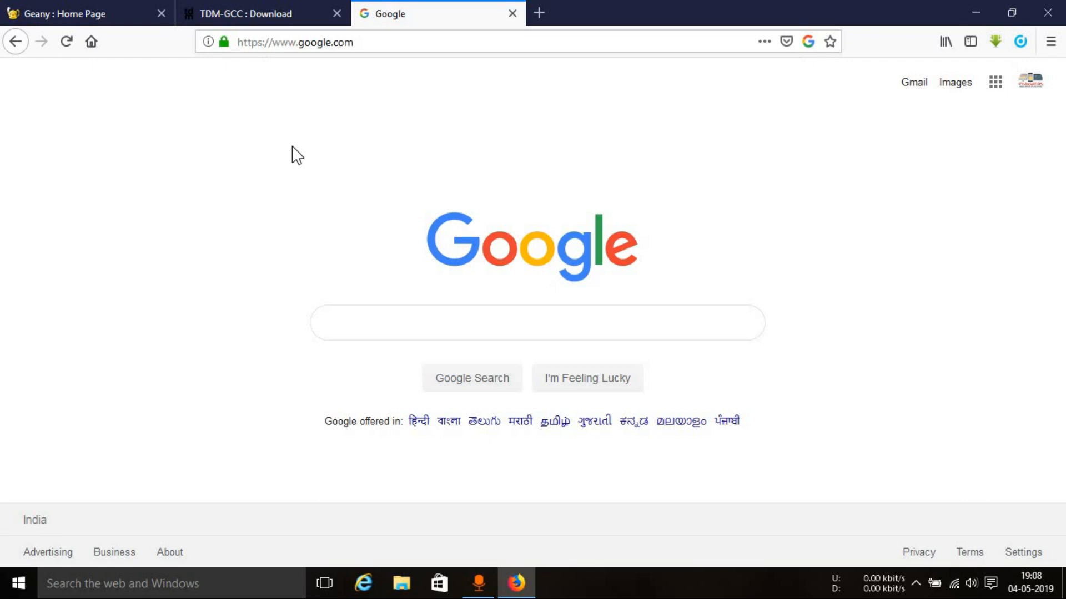
Switch to the 'Geany : Home Page' tab, close the Google tab, and skim the page.
click(78, 14)
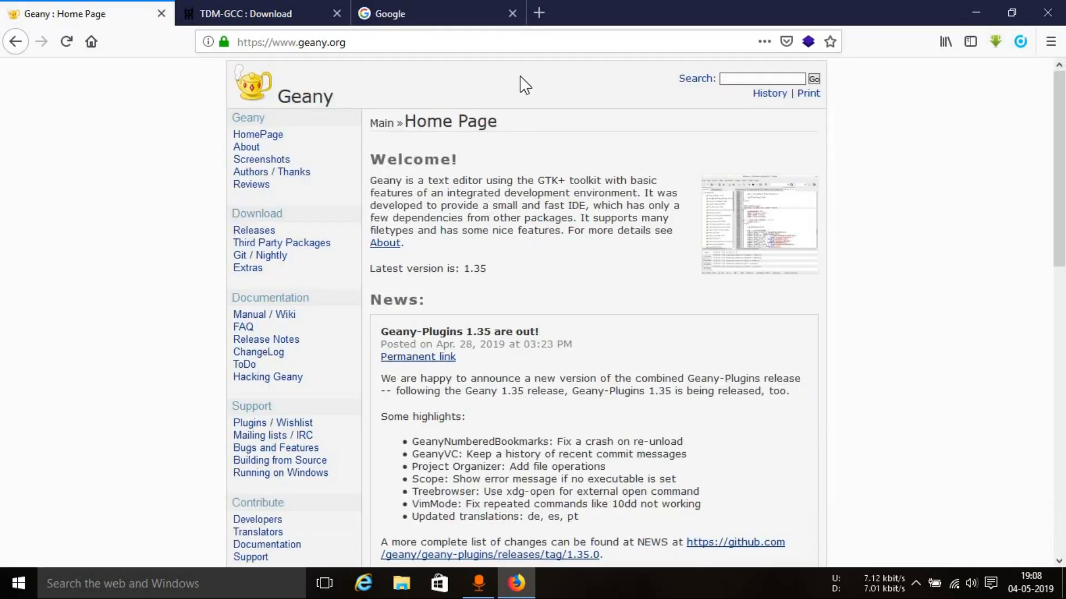
click(513, 14)
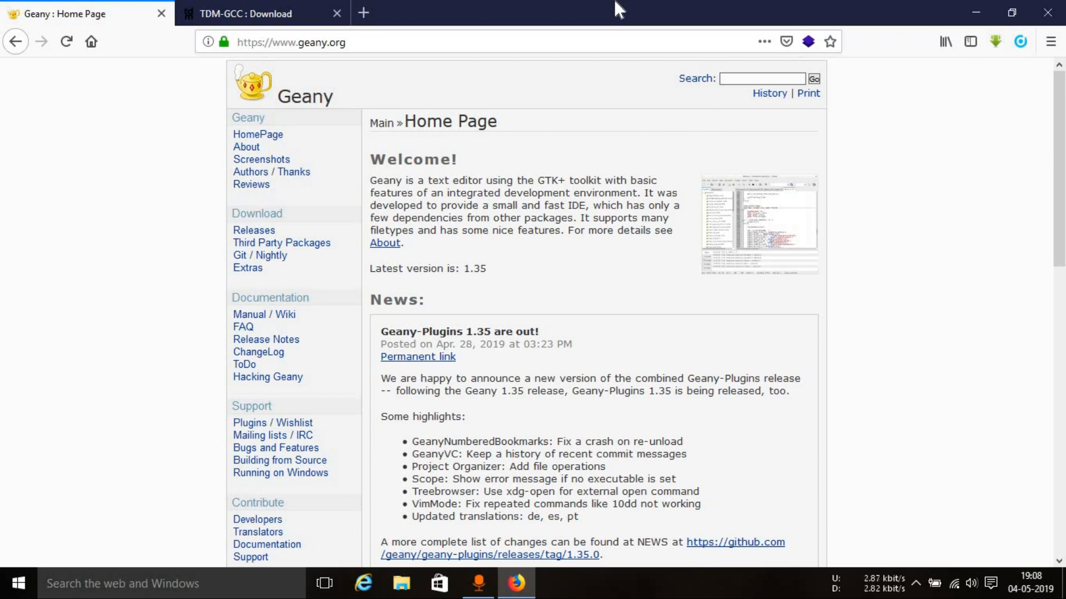
scroll(down, 3)
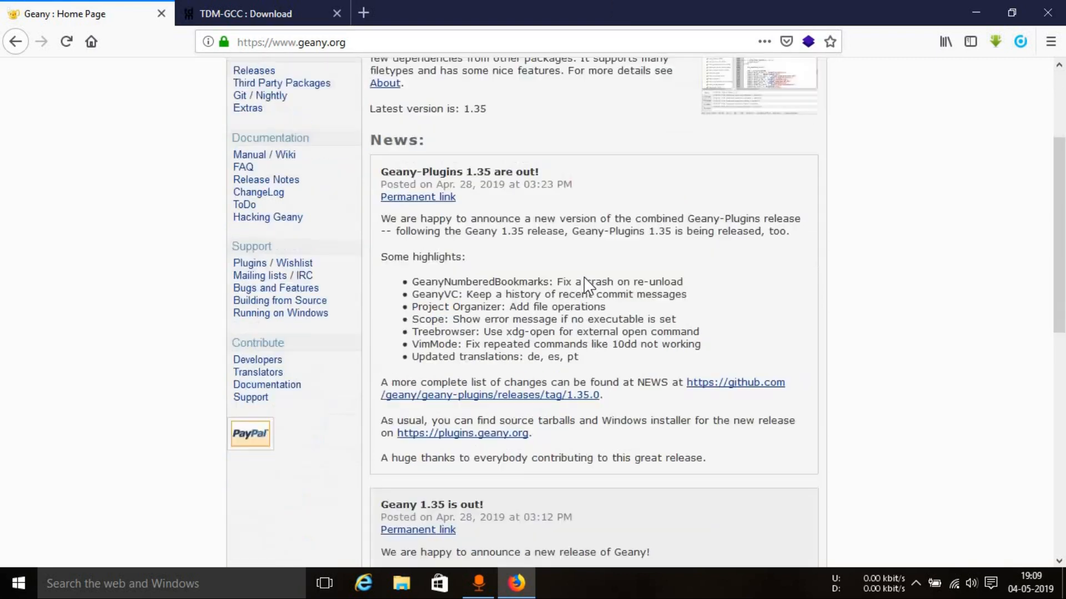
scroll(up, 3)
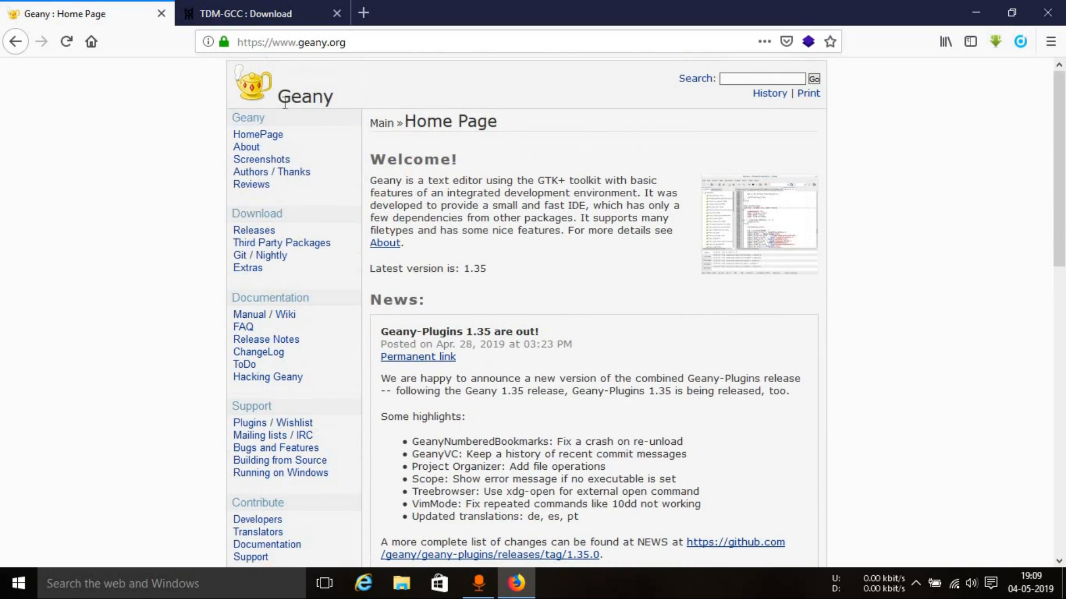
mouse_move(414, 95)
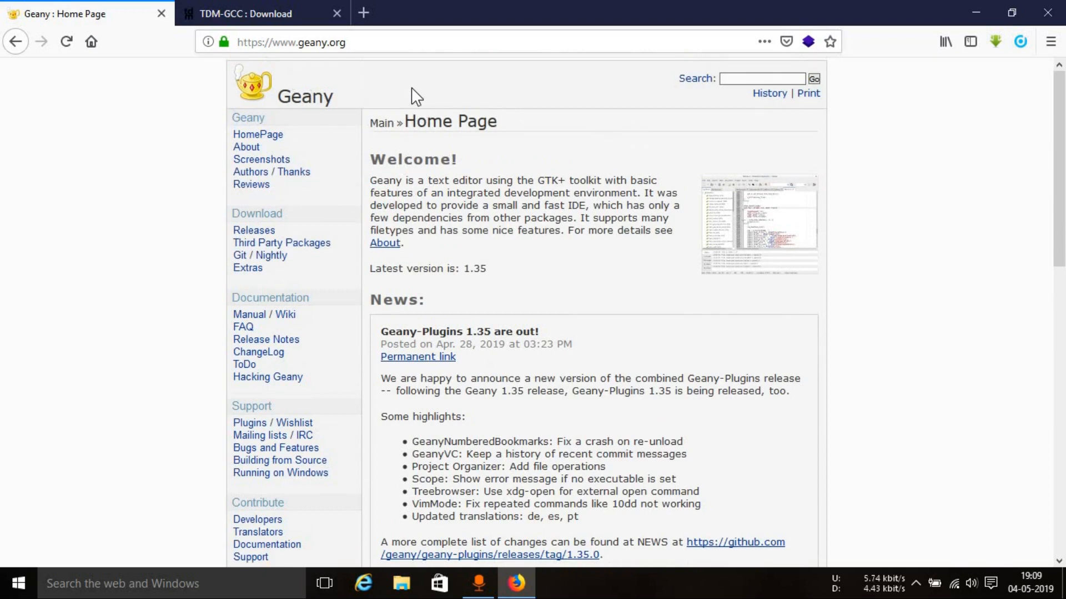
mouse_move(537, 196)
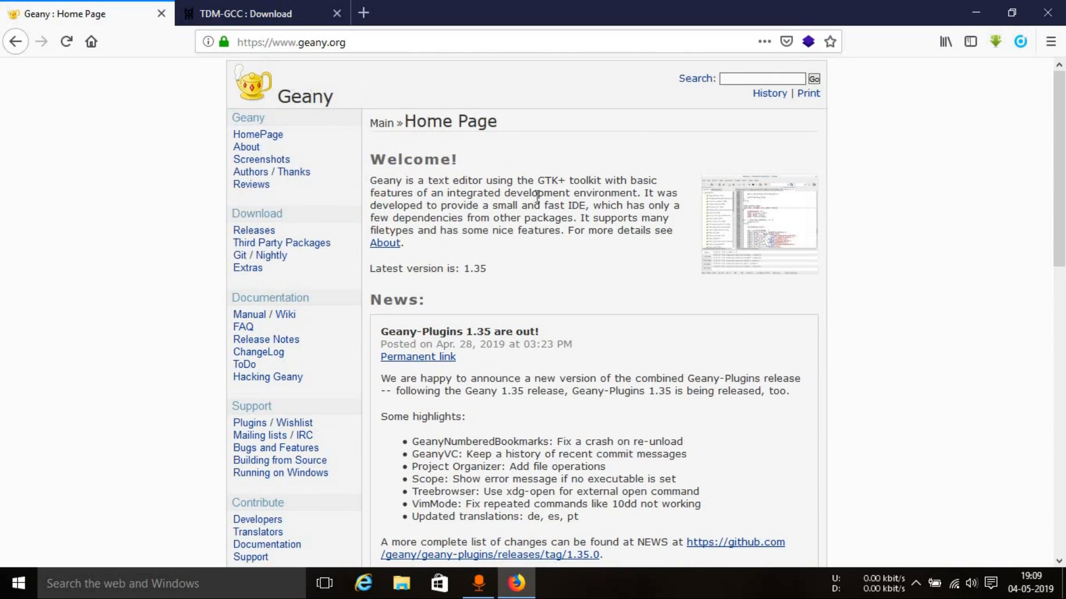
mouse_move(343, 74)
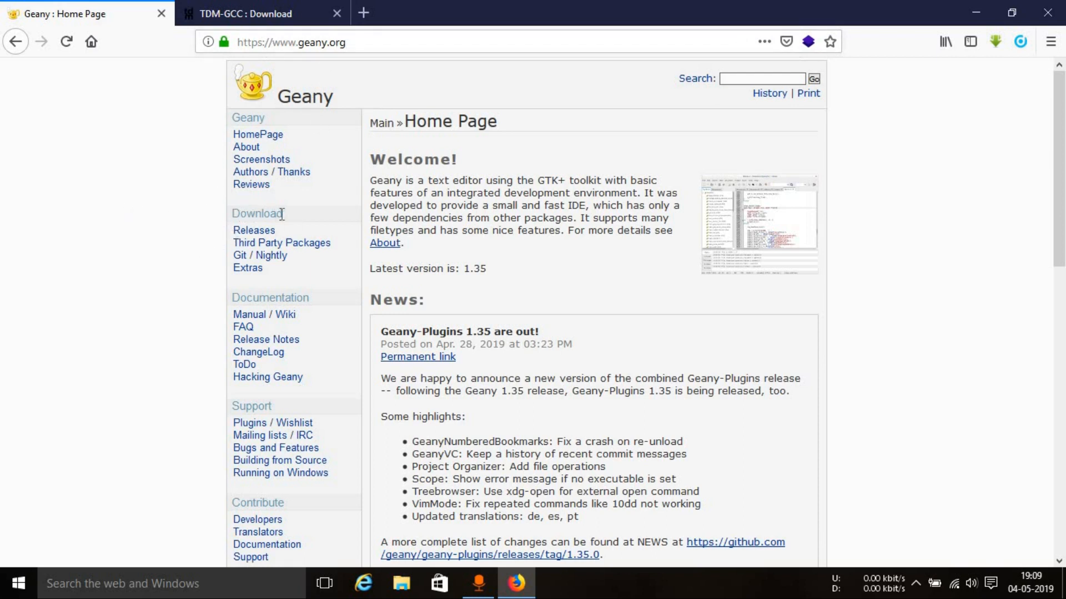
mouse_move(254, 231)
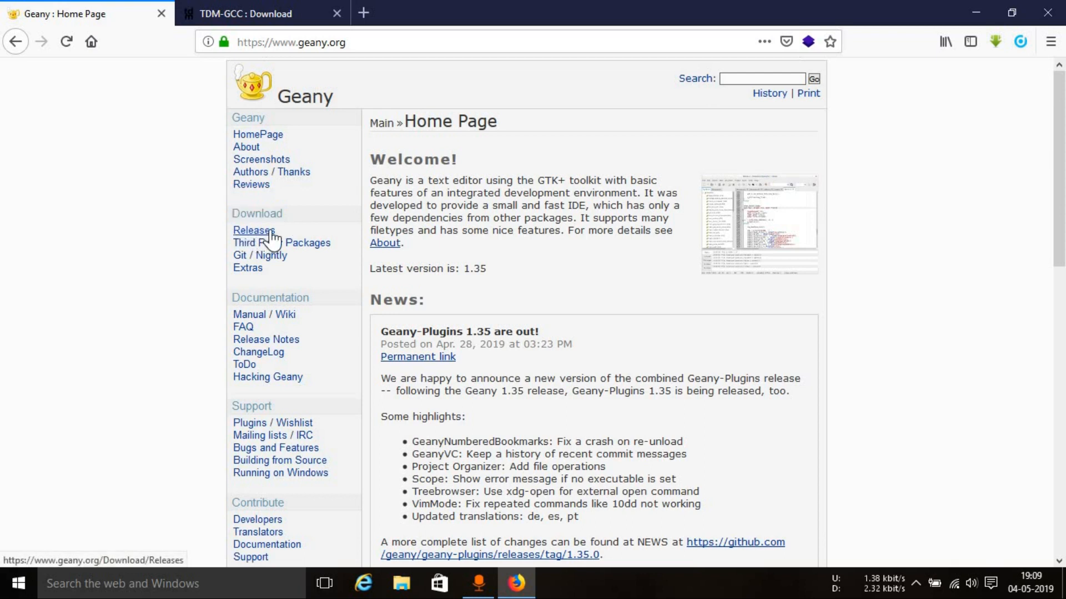
From the Releases page, request the geany-1.35_setup.exe Windows installer download.
click(253, 231)
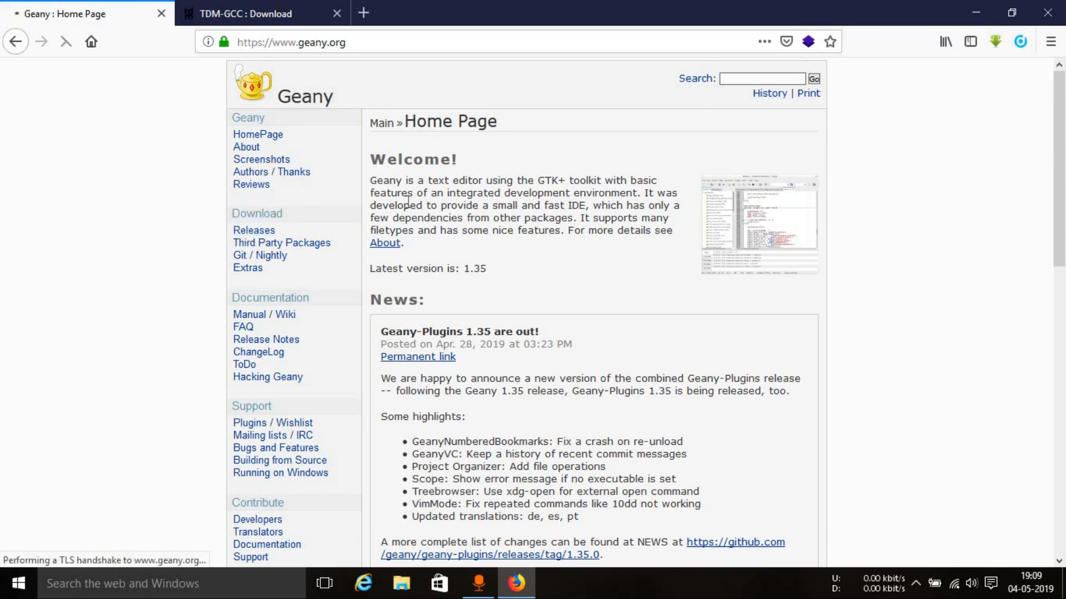
click(254, 230)
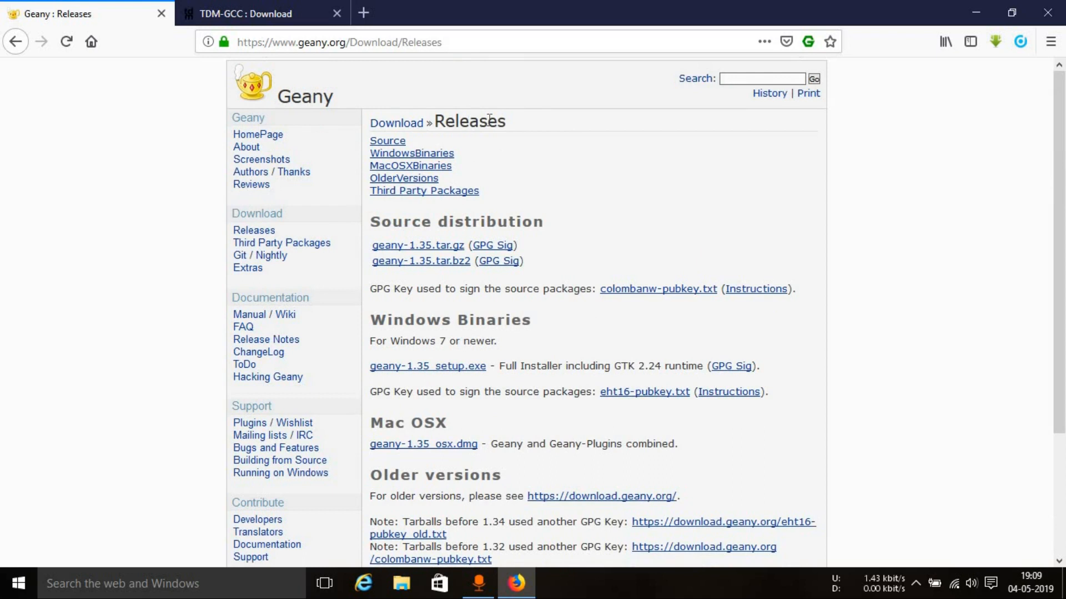
mouse_move(544, 160)
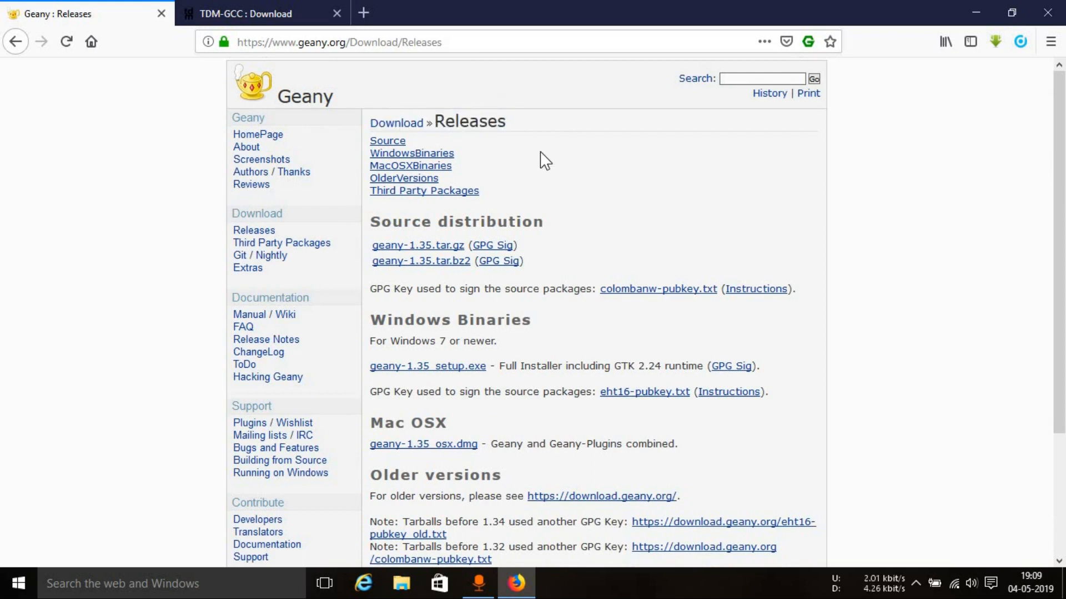
scroll(down, 3)
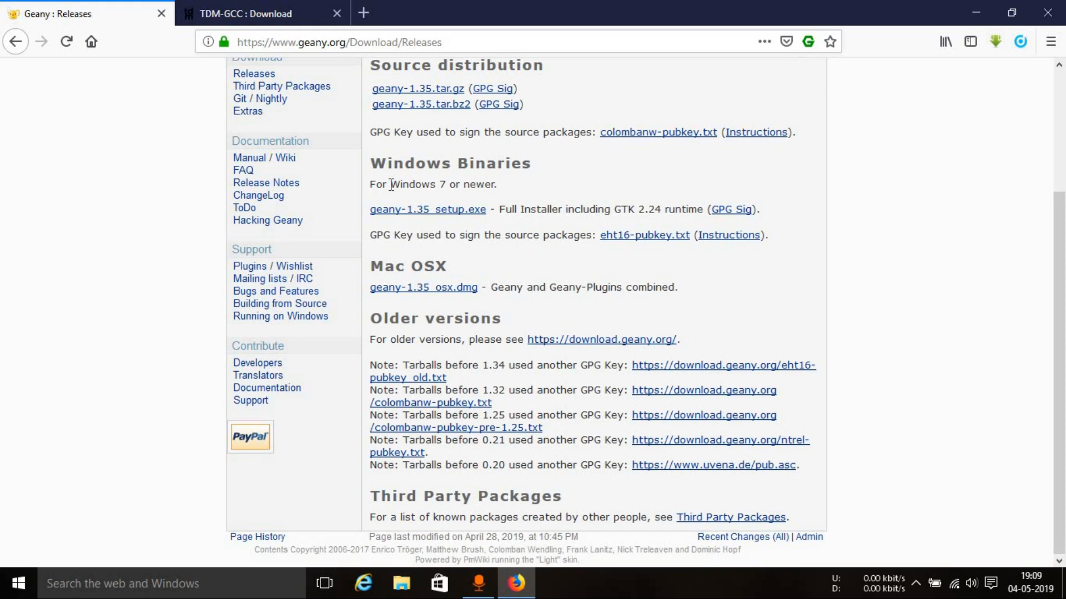
mouse_move(441, 185)
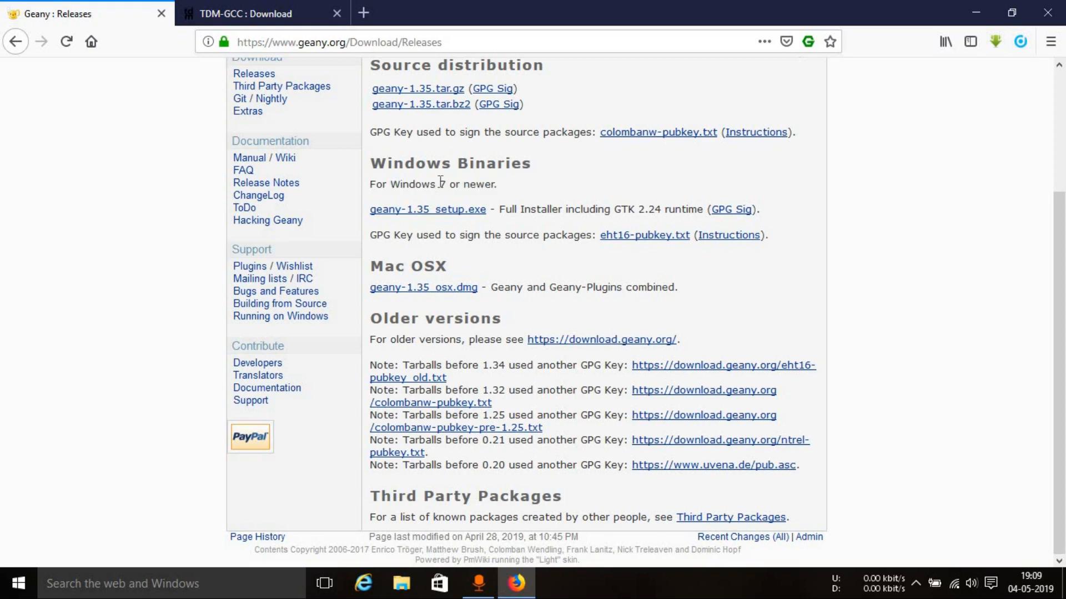
mouse_move(428, 210)
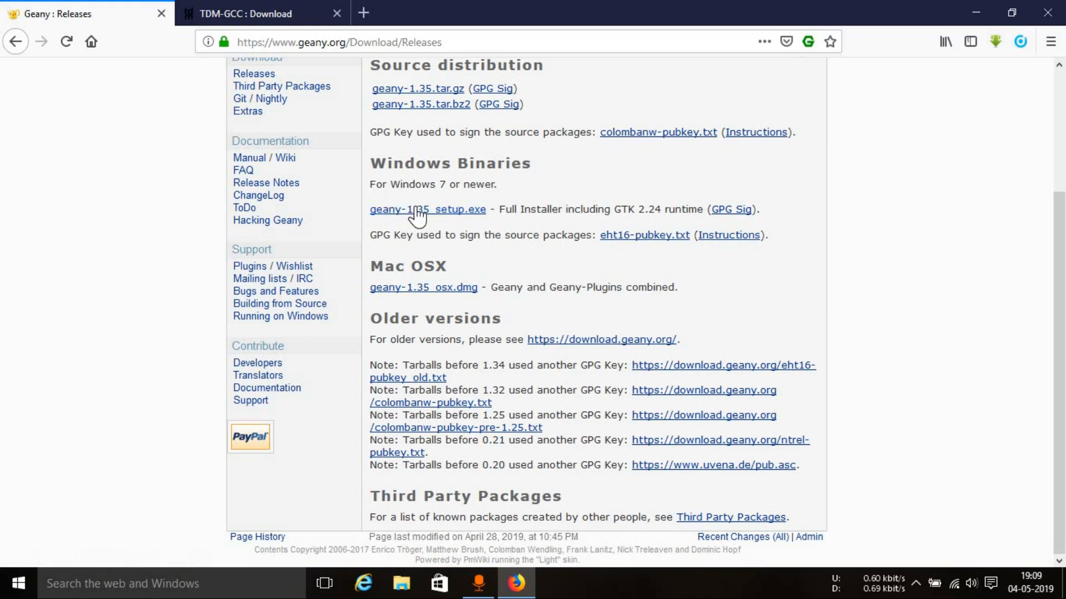
click(429, 210)
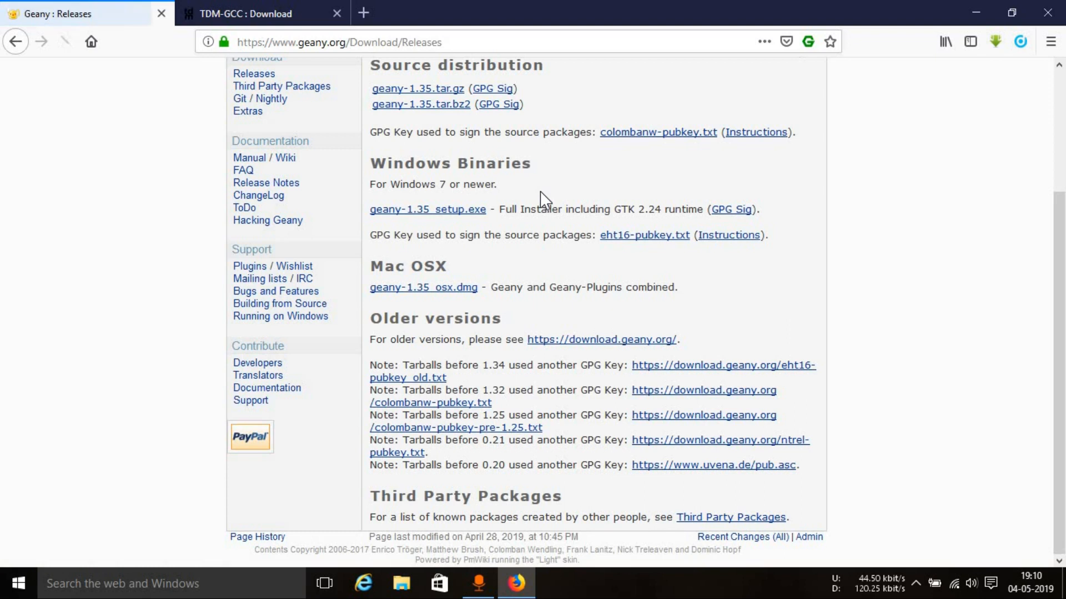
click(427, 210)
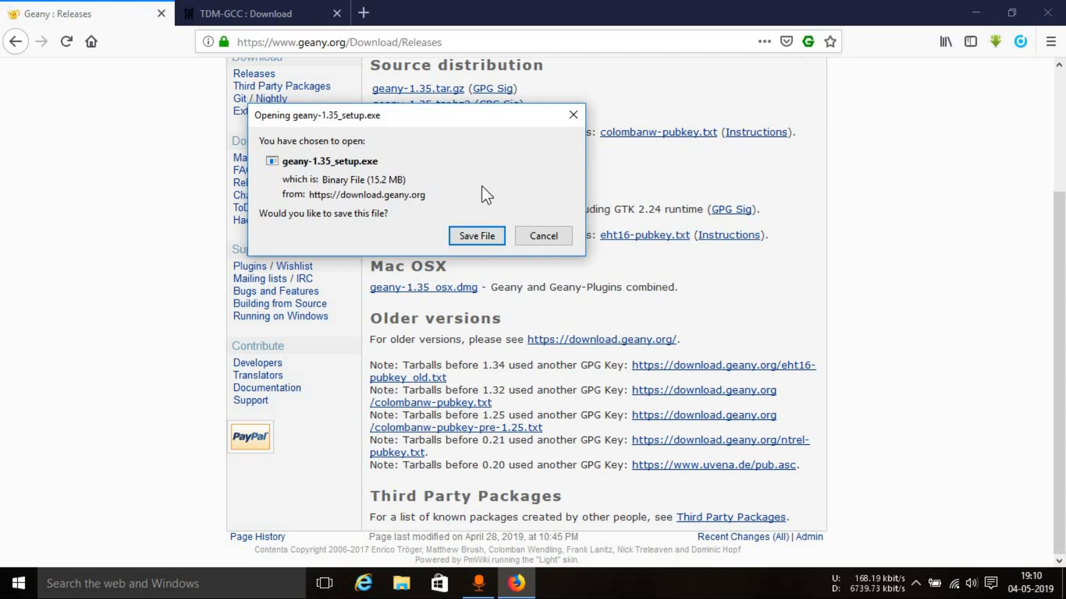
mouse_move(482, 185)
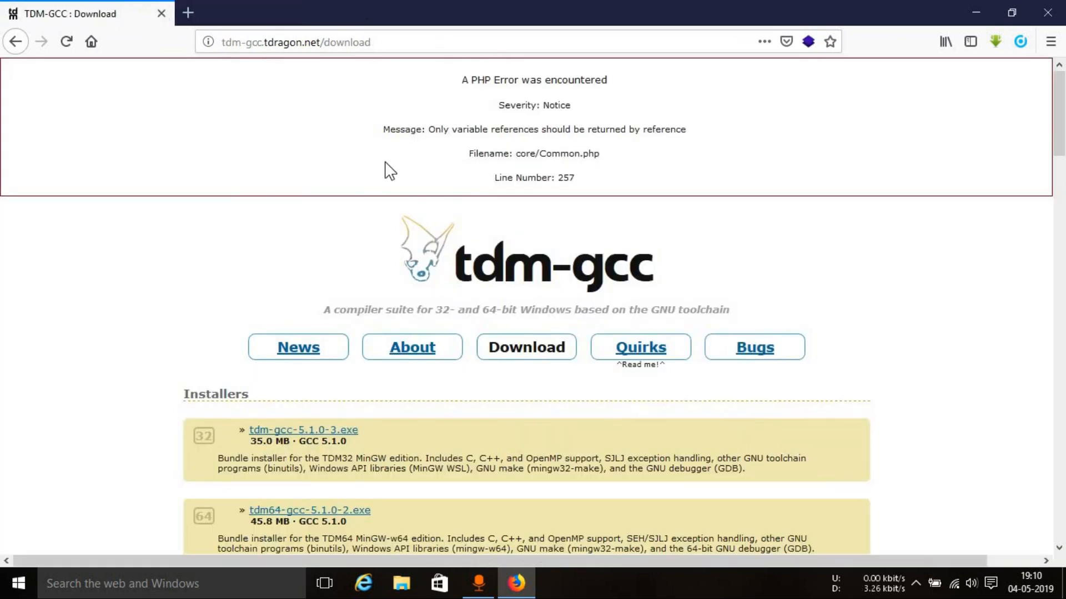
mouse_move(343, 268)
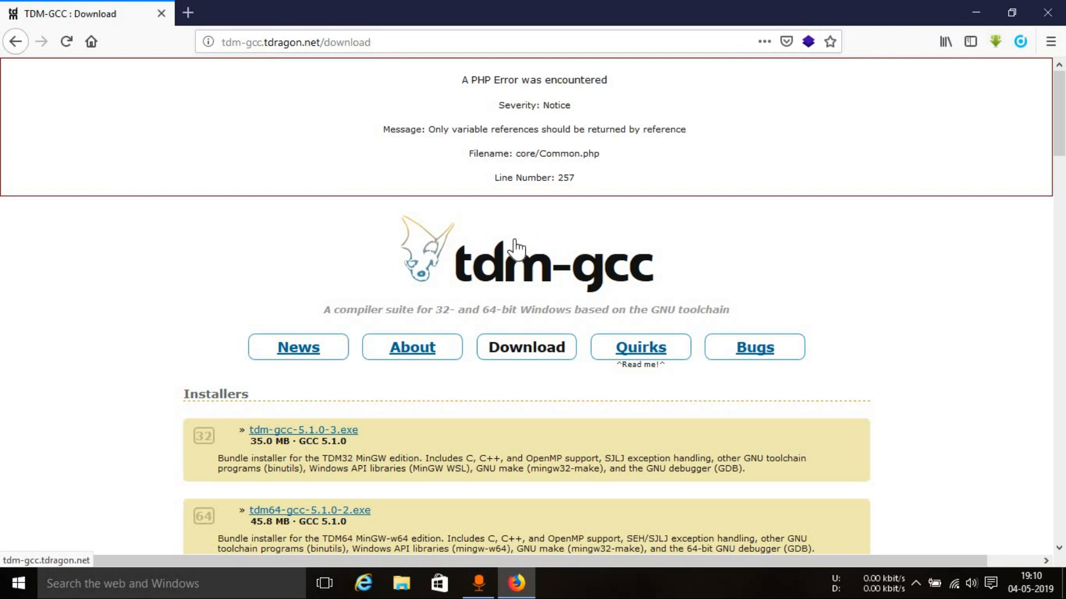
From the TDM-GCC Installers section, download the 32-bit tdm-gcc-5.1.0-3.exe installer.
scroll(down, 3)
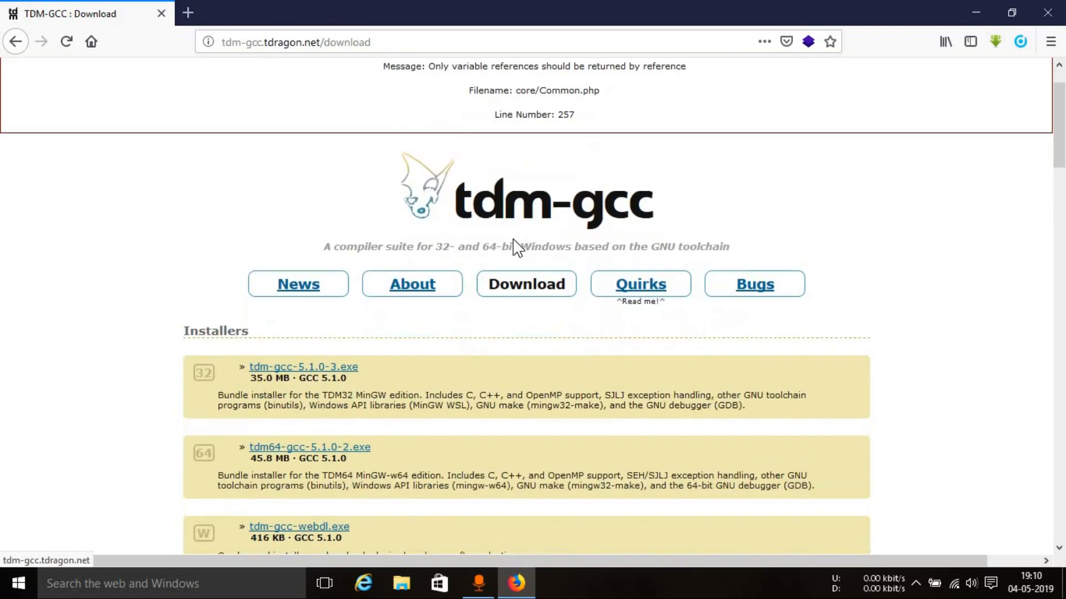
scroll(down, 3)
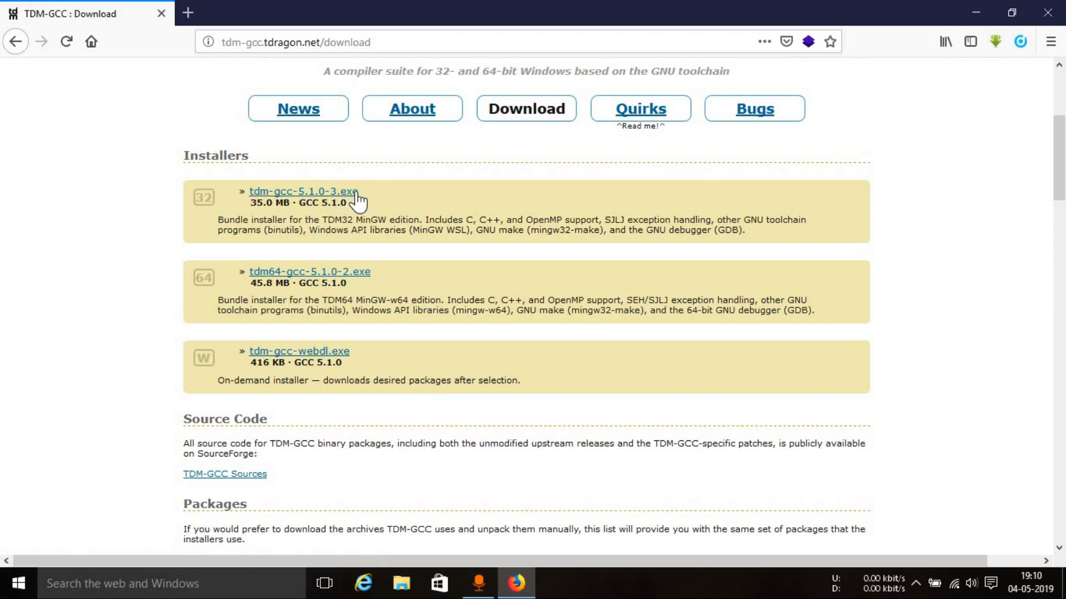
mouse_move(304, 192)
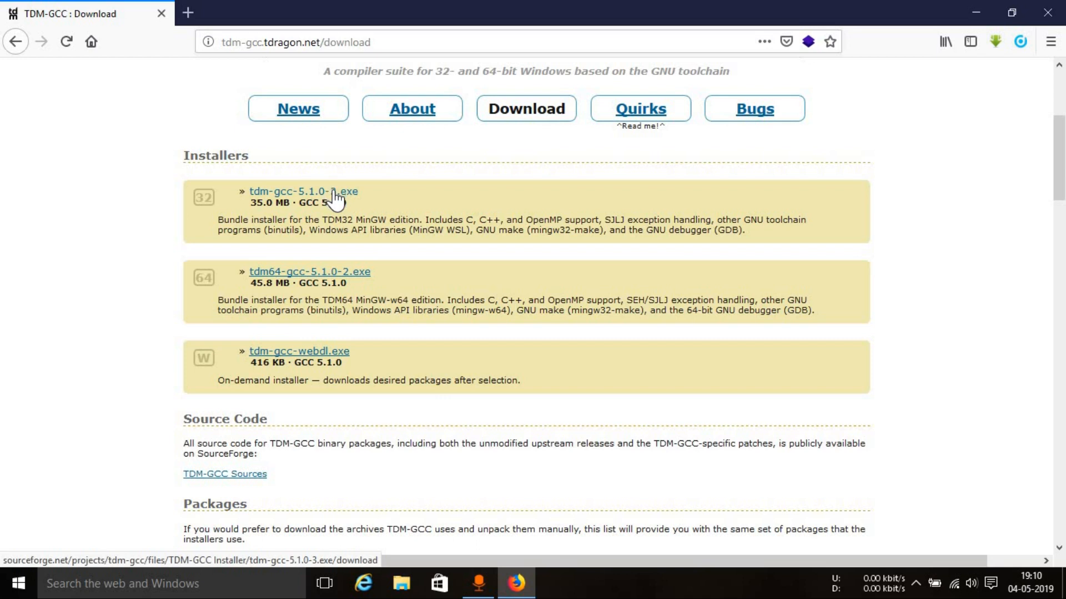
click(302, 191)
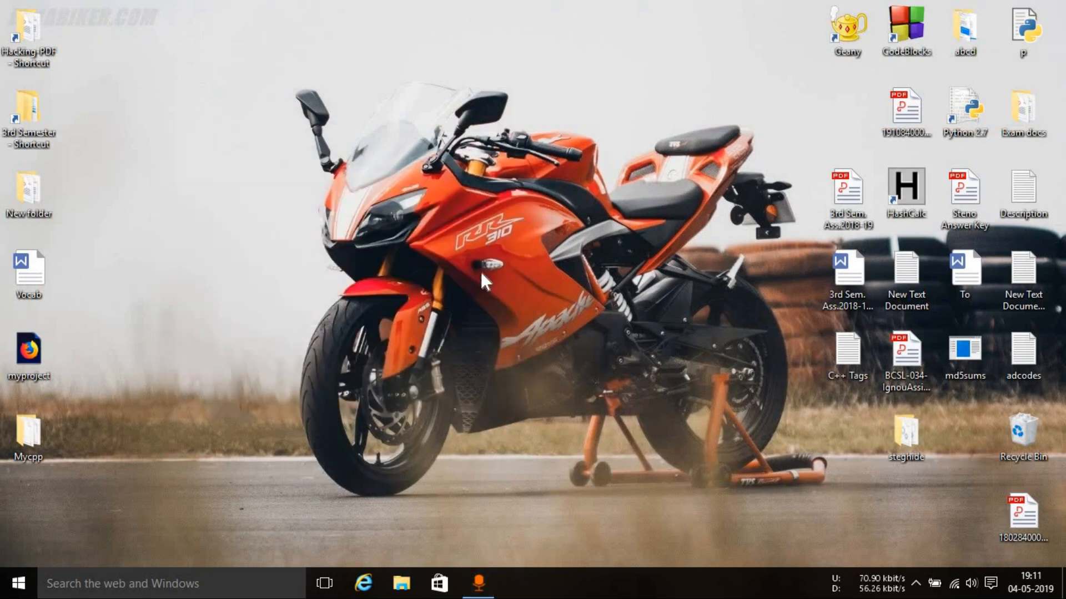
mouse_move(482, 284)
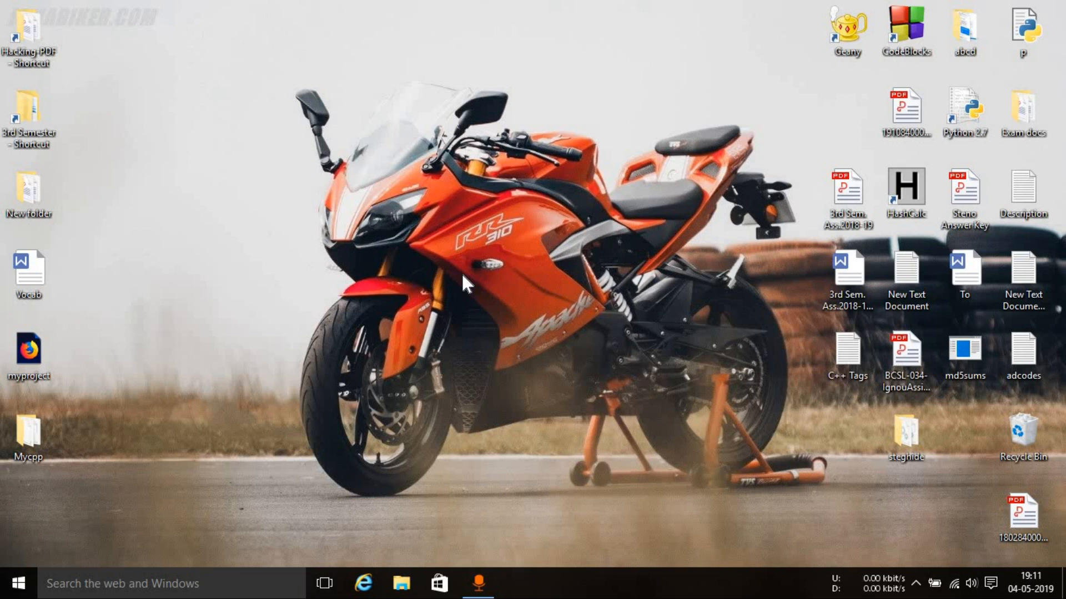
mouse_move(411, 292)
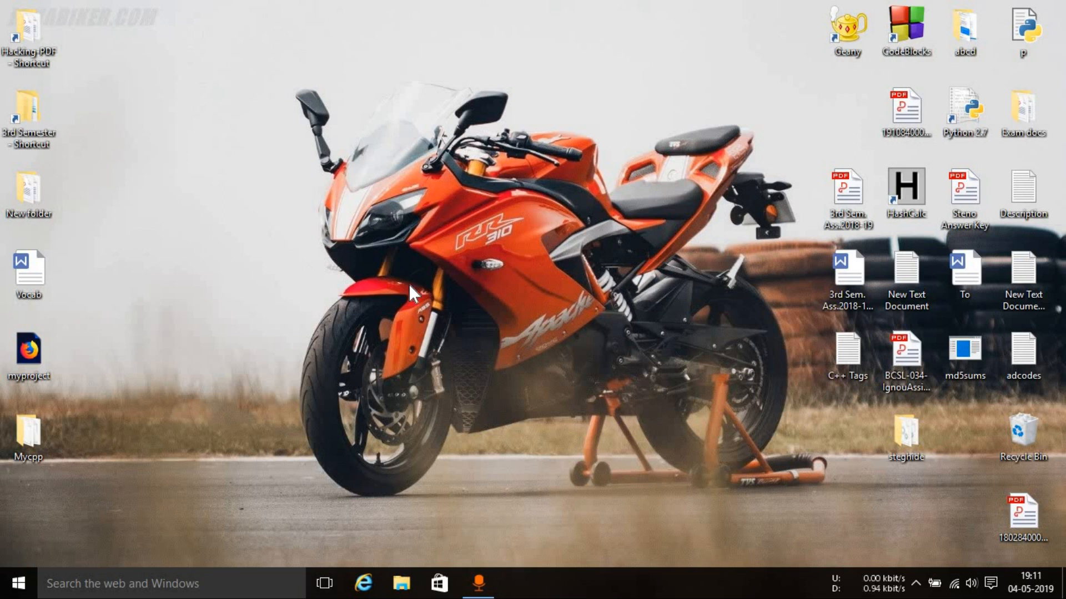
mouse_move(333, 225)
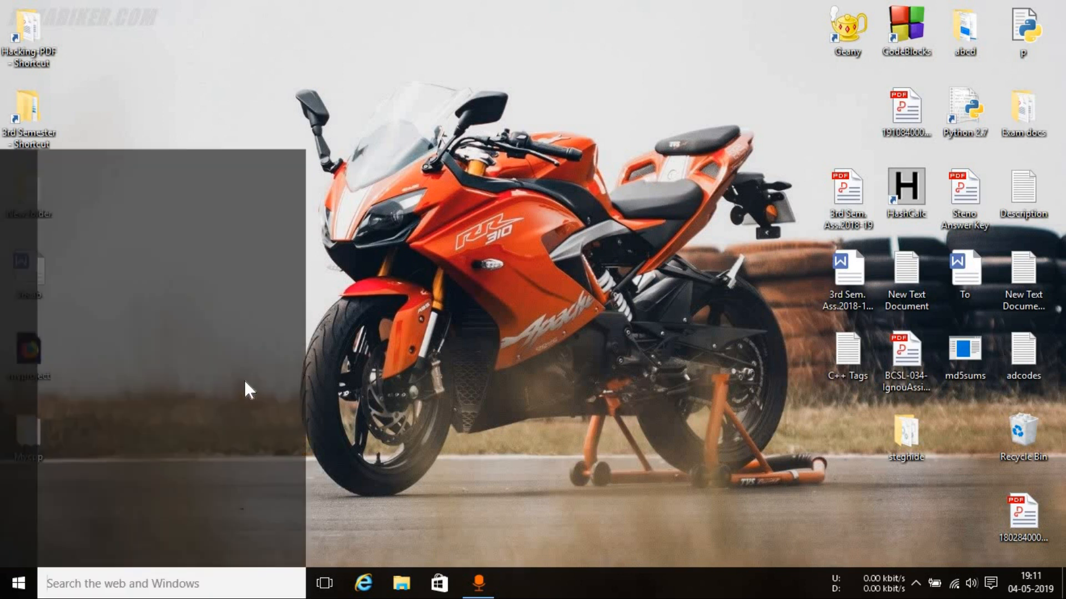
Launch Command Prompt and enter gcc to check the compiler.
text(cm)
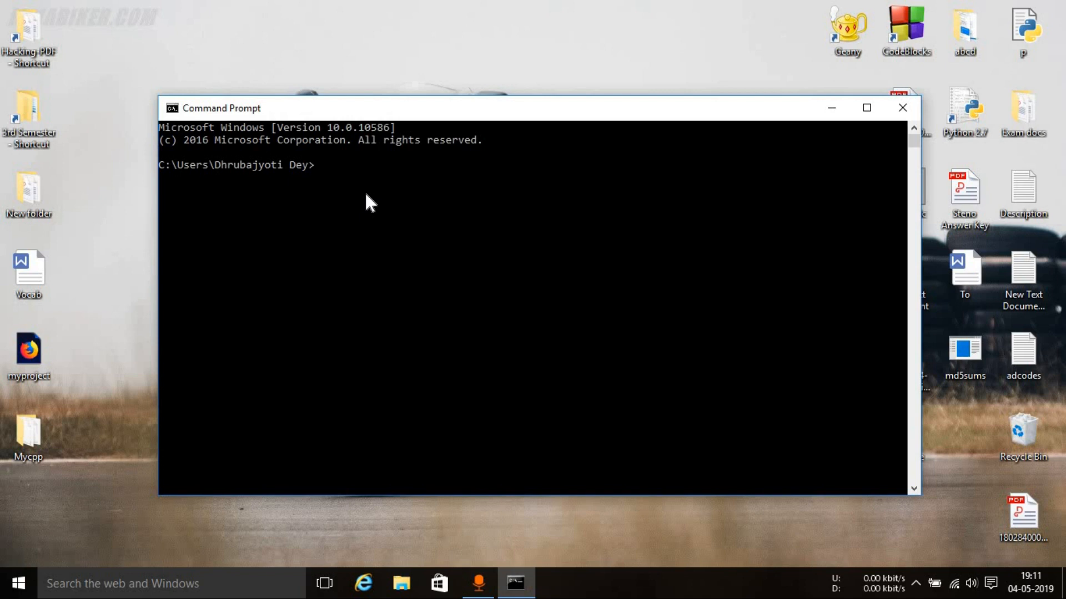
text(gcc)
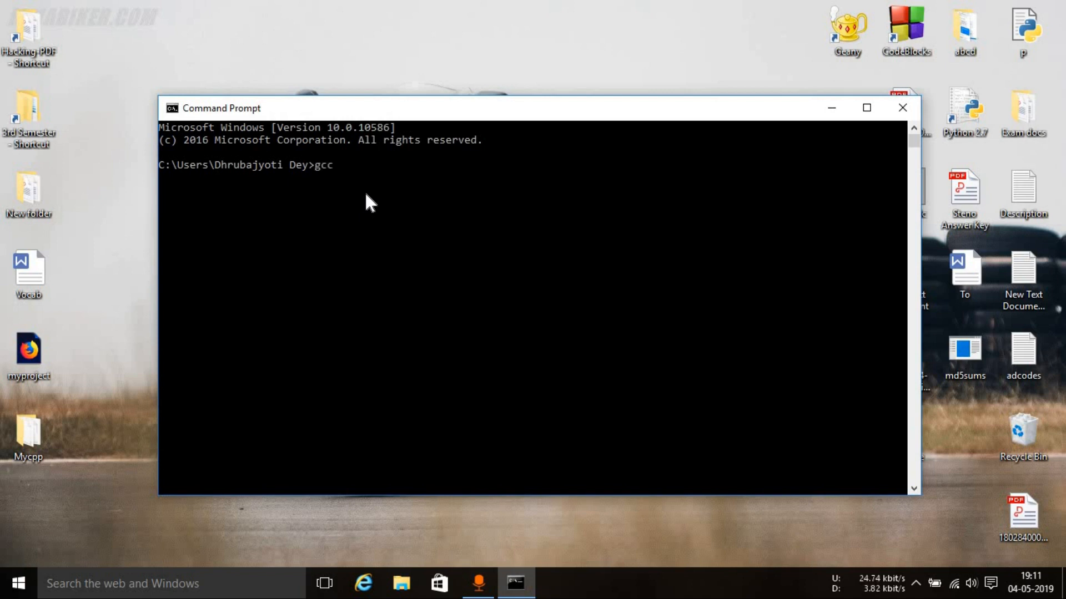
Set the Command Prompt's Consolas font size to 20 via Properties.
right_click(218, 108)
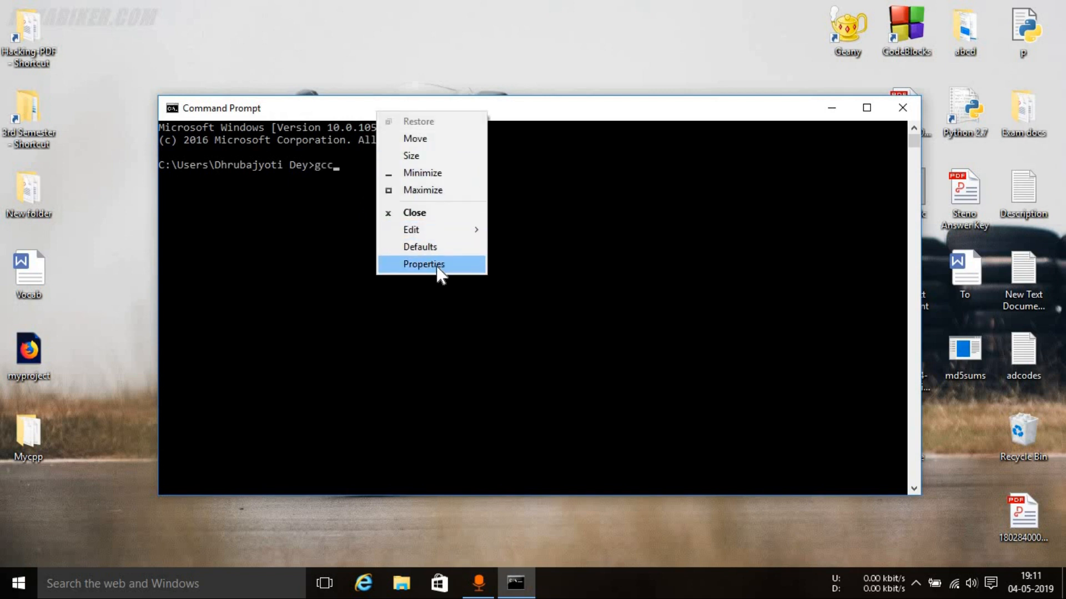
click(423, 264)
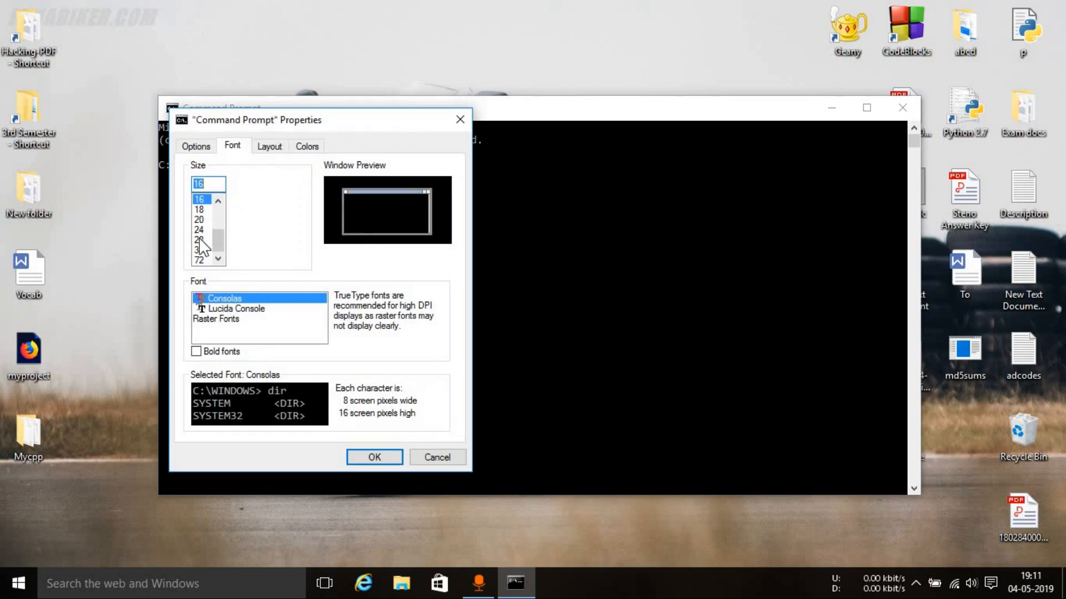
click(198, 219)
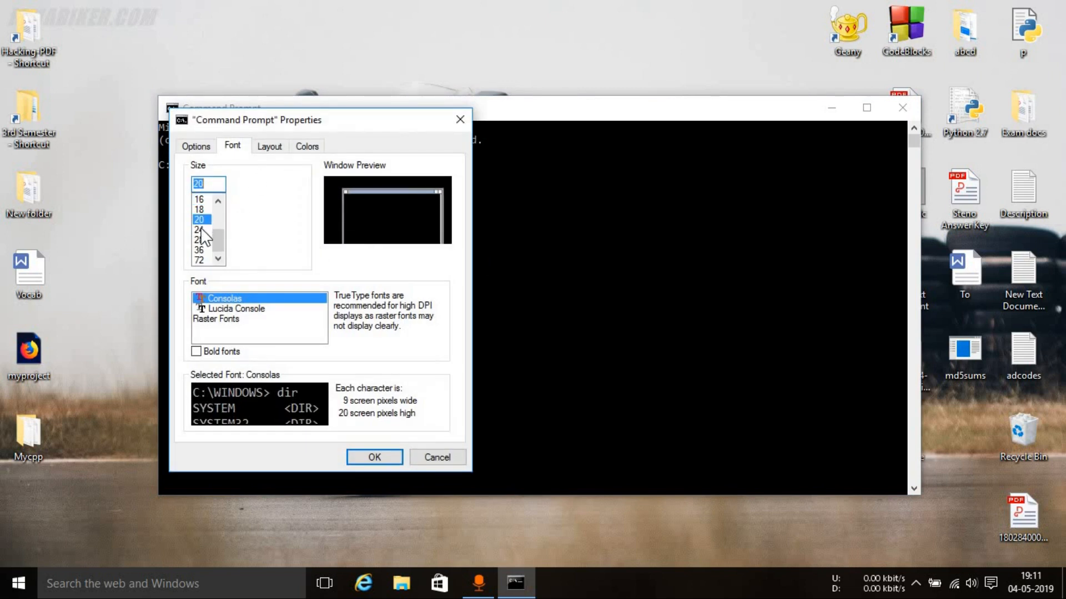
click(374, 456)
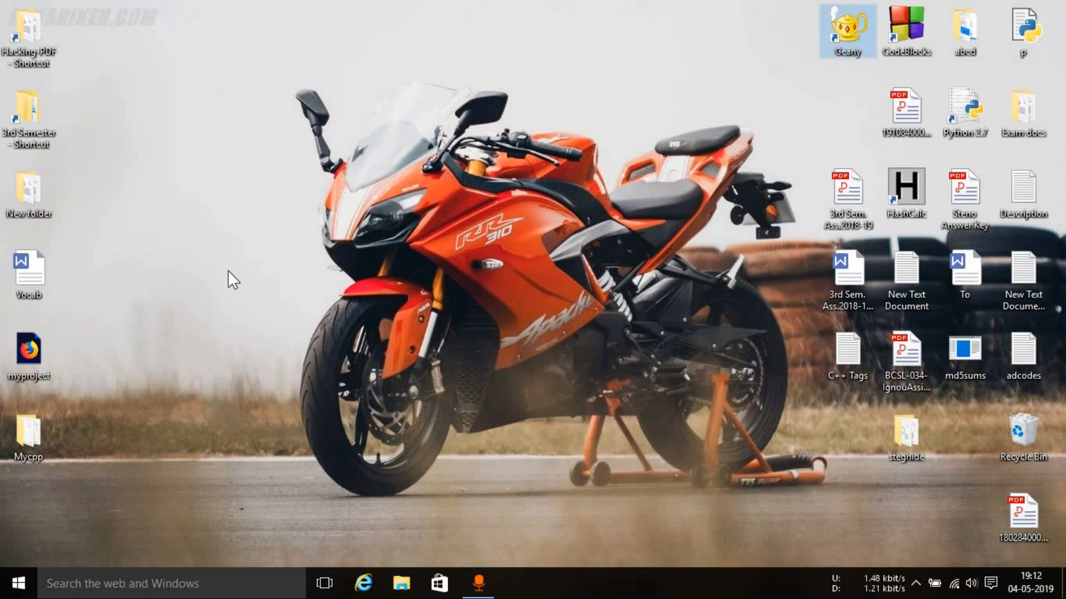
Move the Geany shortcut to the desktop's left and launch Geany.
drag(847, 32, 258, 272)
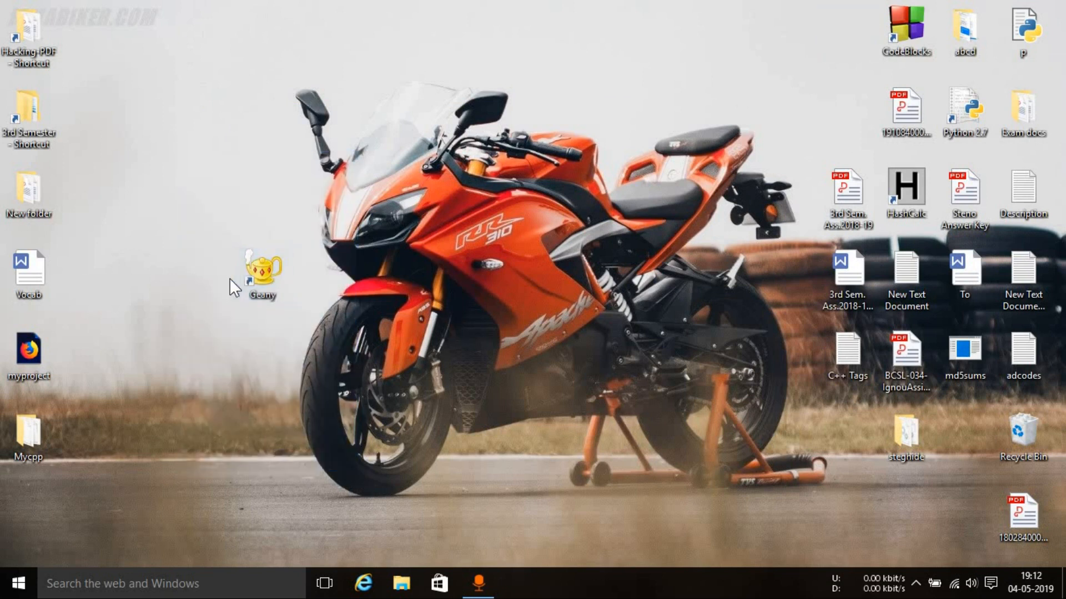
drag(262, 272, 202, 189)
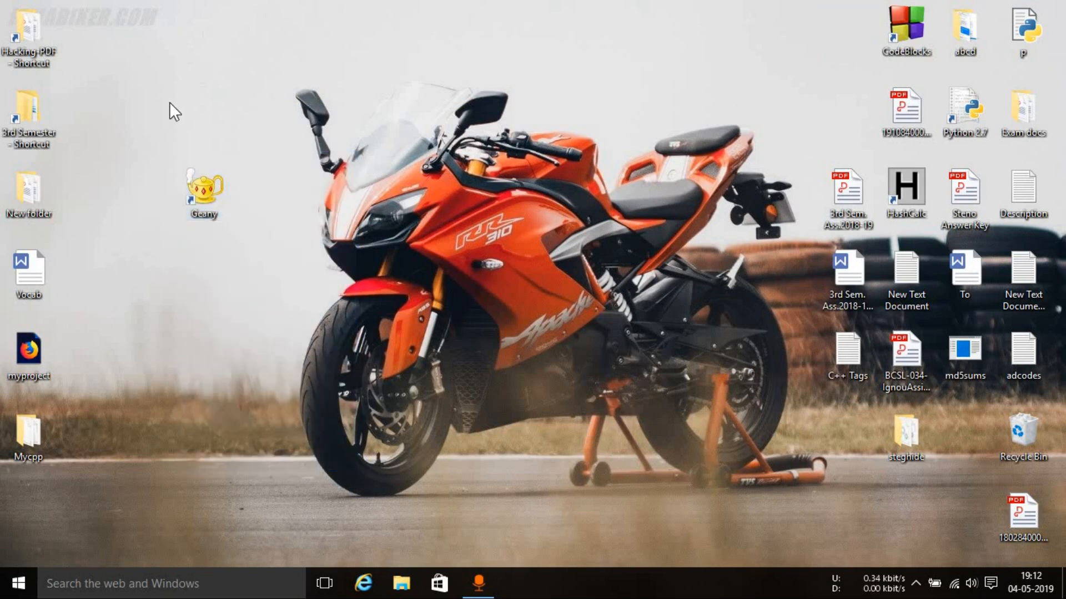
mouse_move(457, 185)
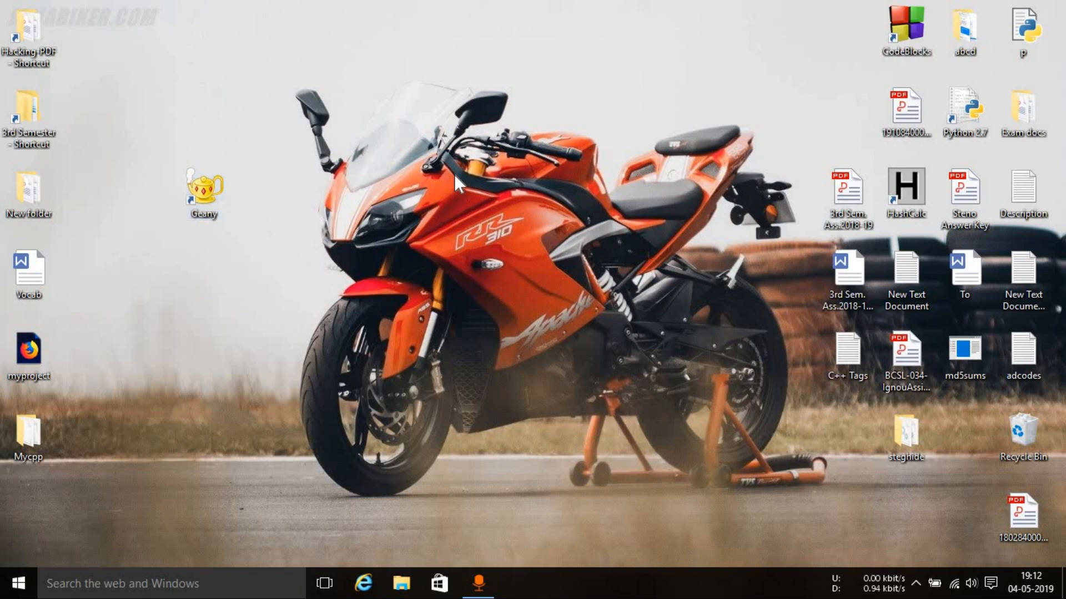
click(202, 190)
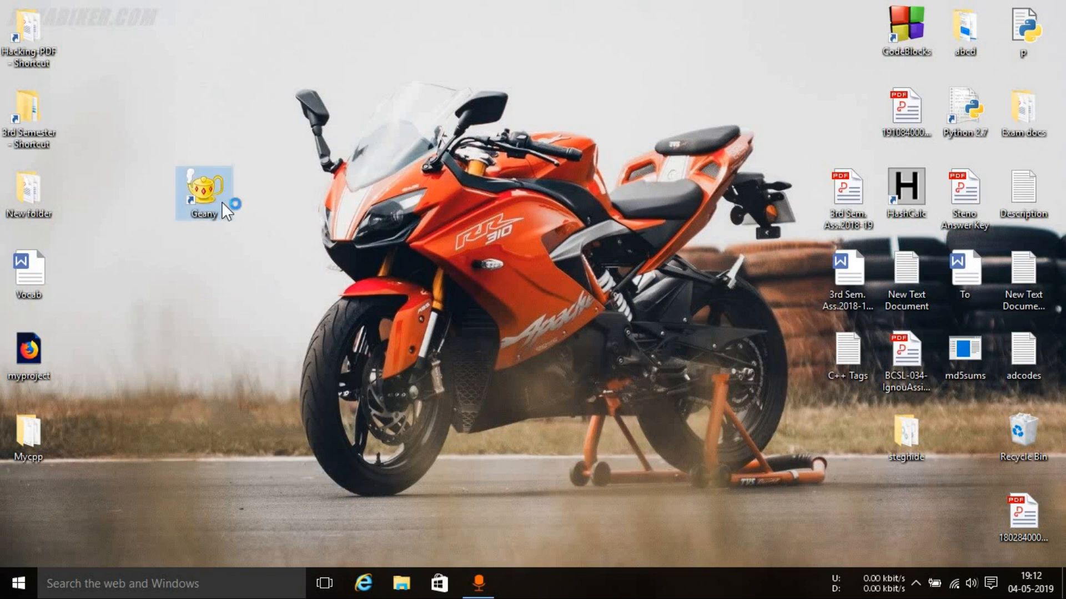
double_click(204, 188)
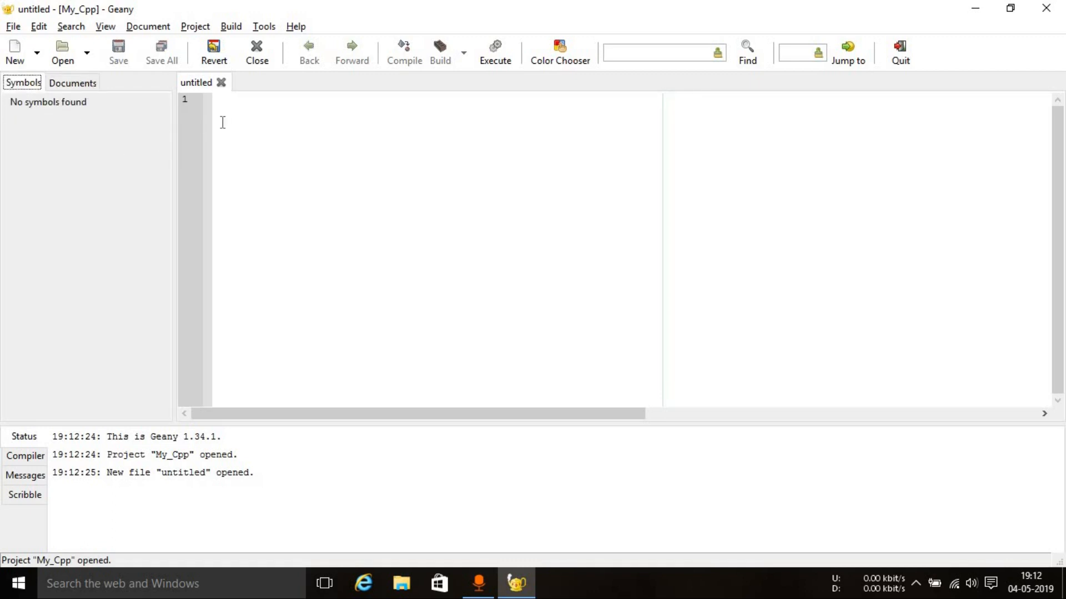
Focus the blank untitled document in the My_Cpp project, then minimize Geany.
click(244, 105)
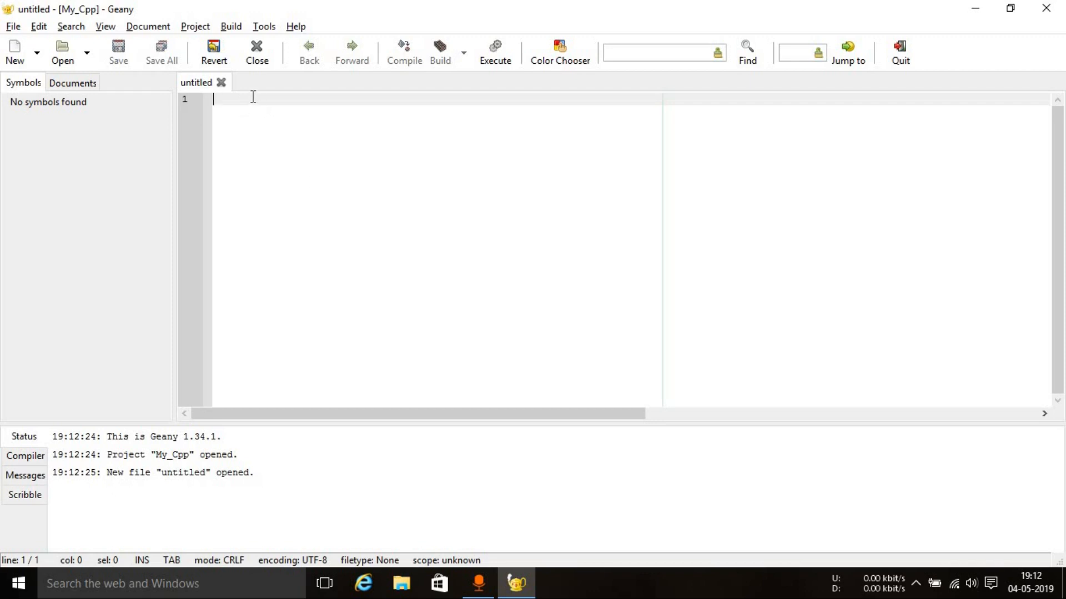
click(118, 51)
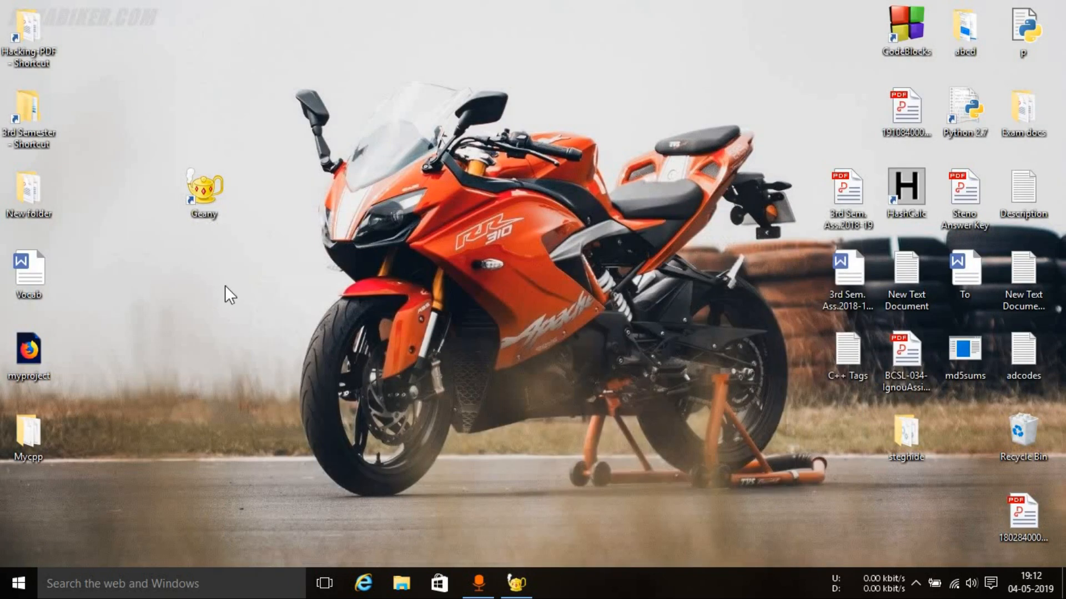
Create a new desktop folder named mycppprojce for the C++ project.
right_click(228, 294)
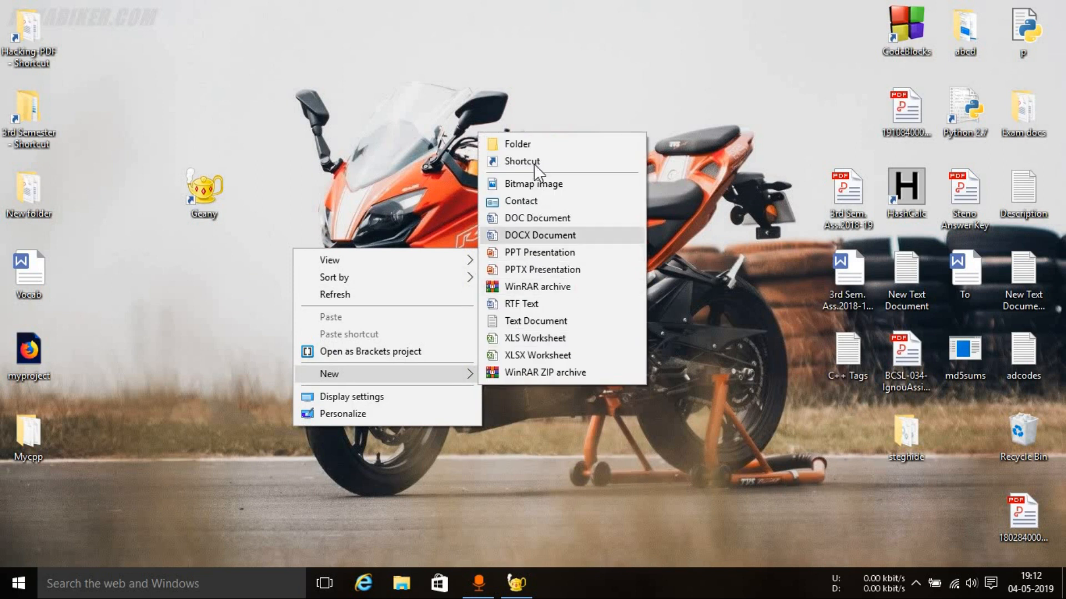
click(516, 144)
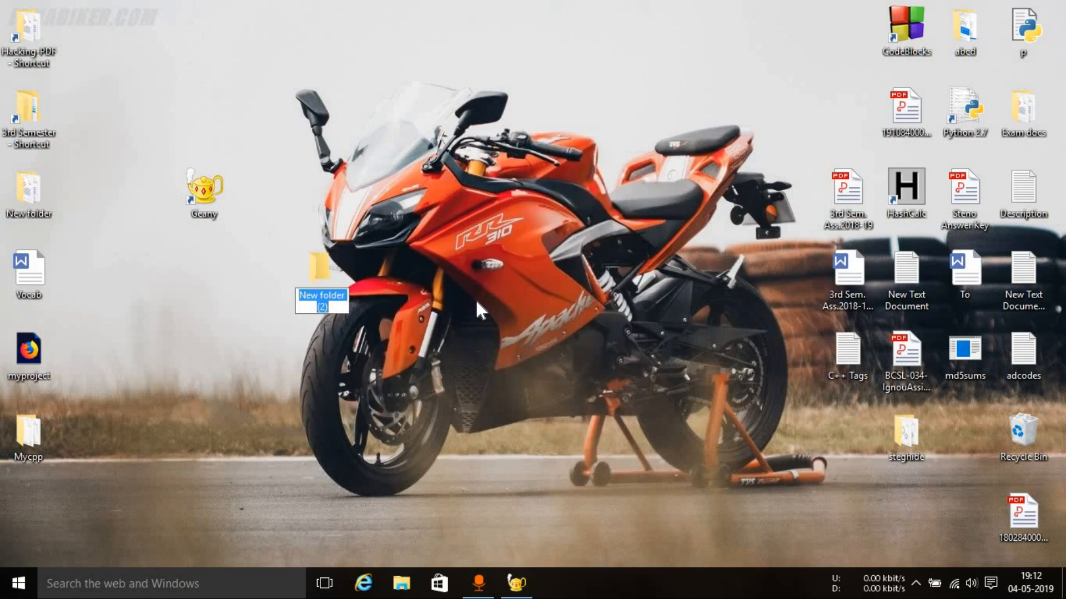
text(mycpp)
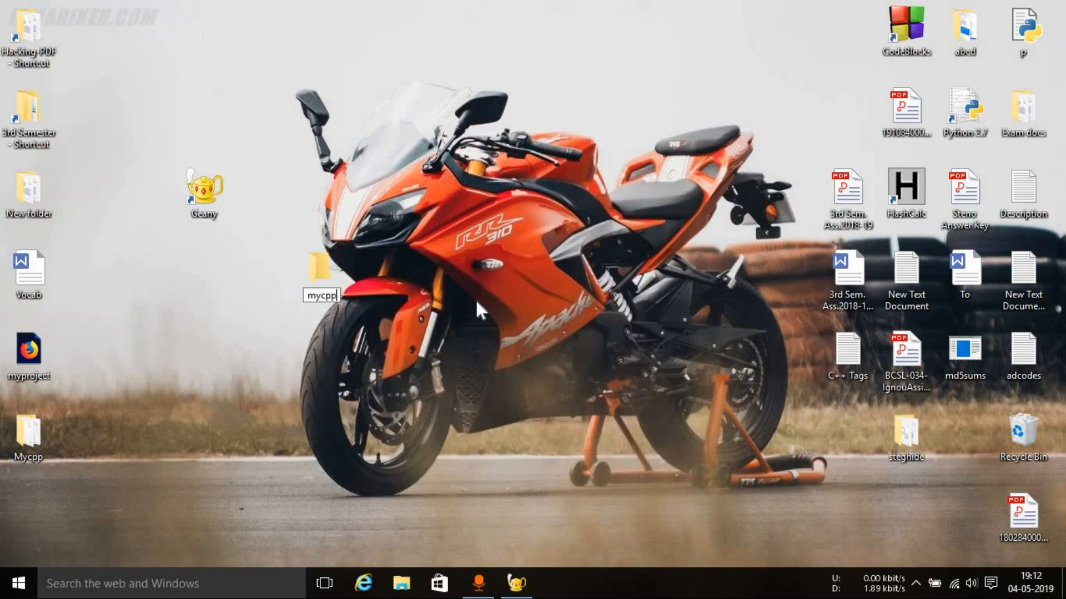
text(projce)
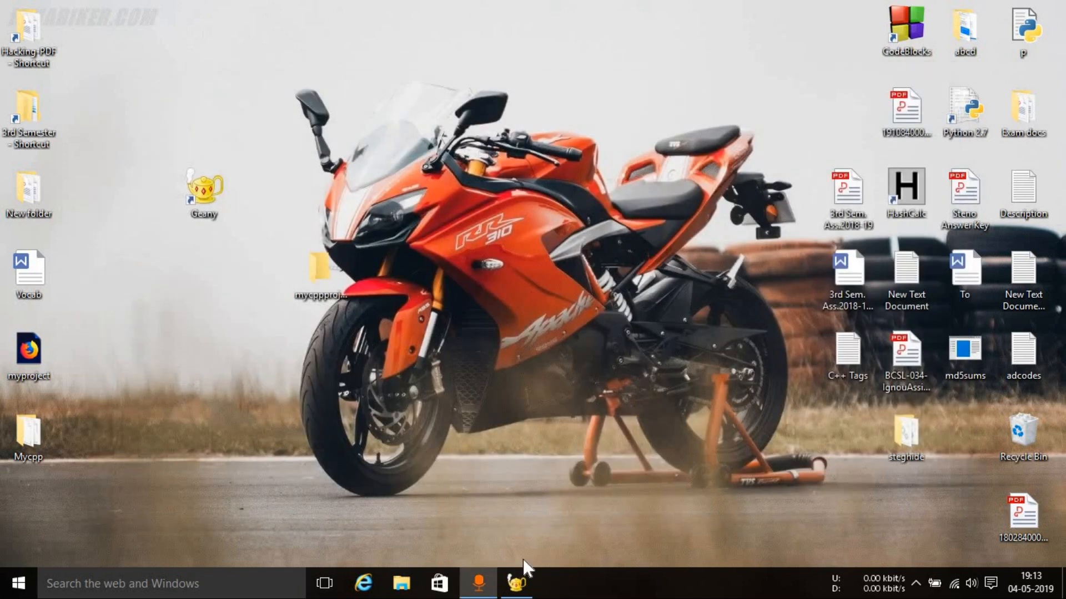
Restore Geany and start saving the untitled file under the name mycpp.cpp.
click(515, 583)
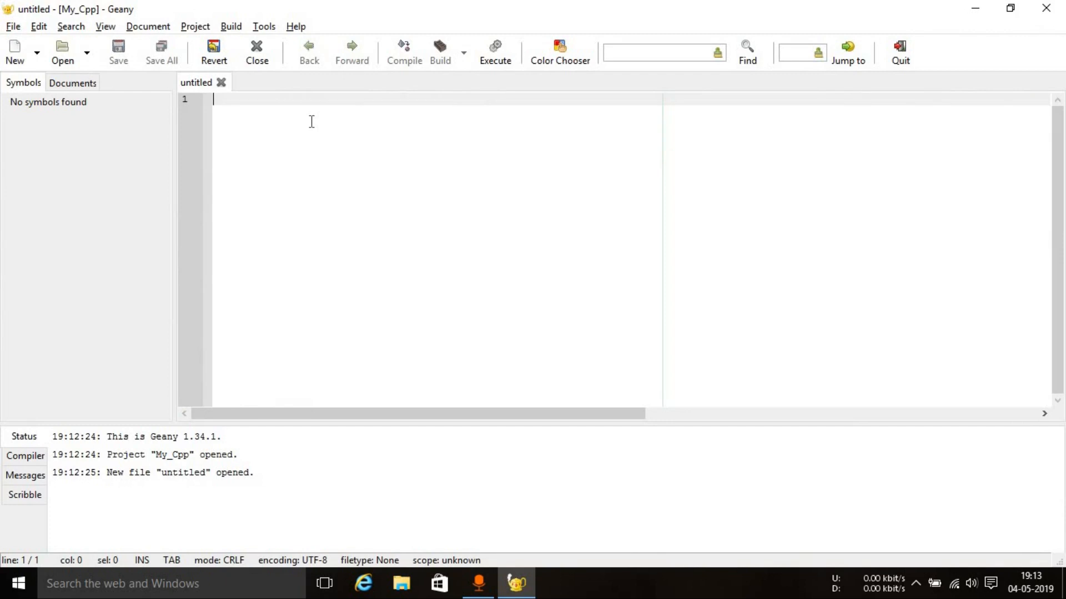
click(119, 52)
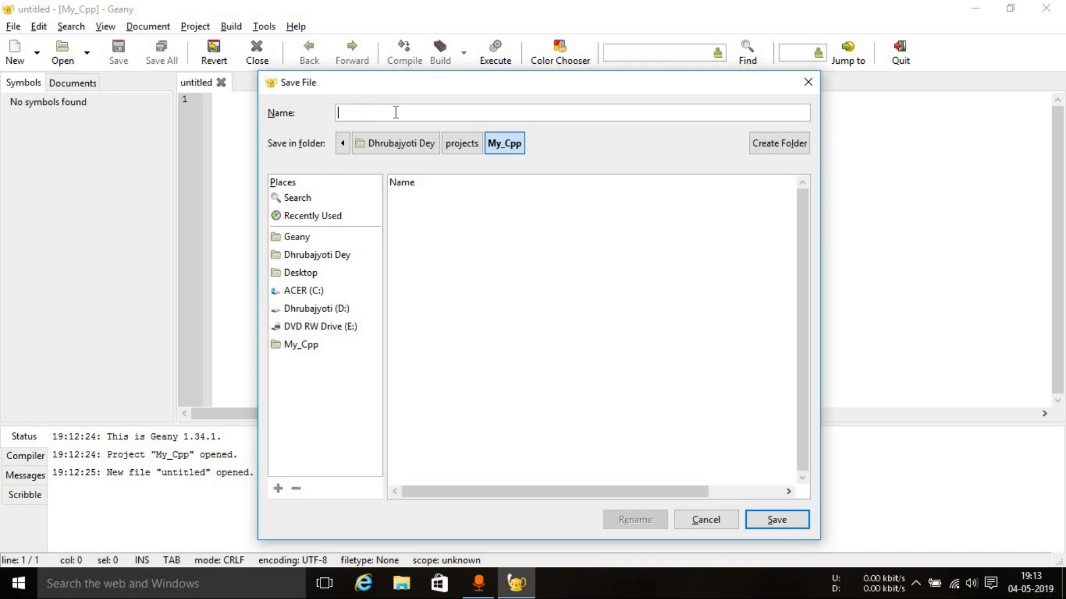
text(my)
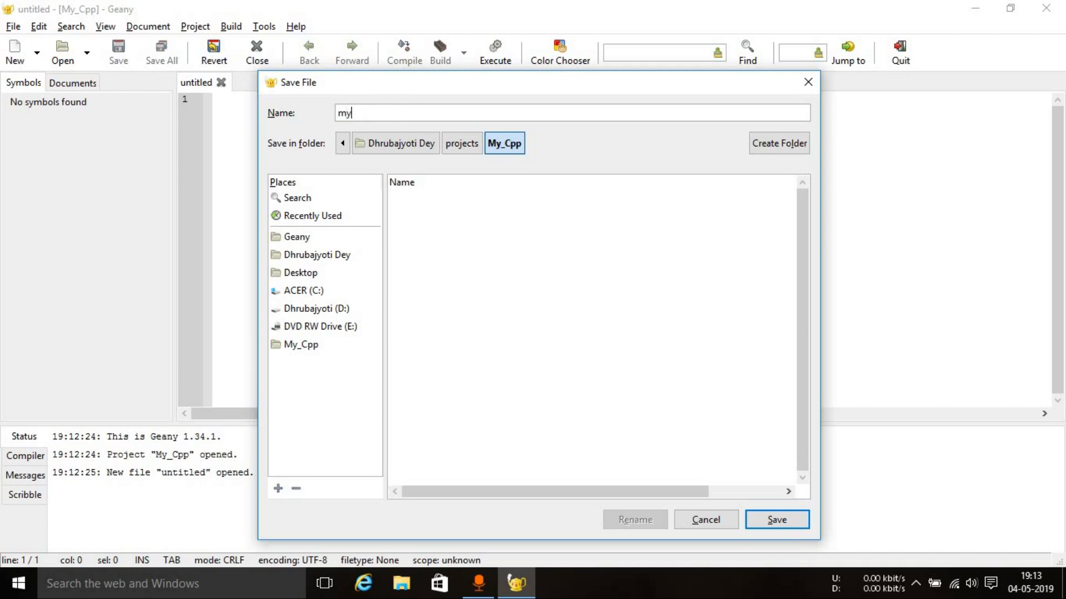
text(cpp)
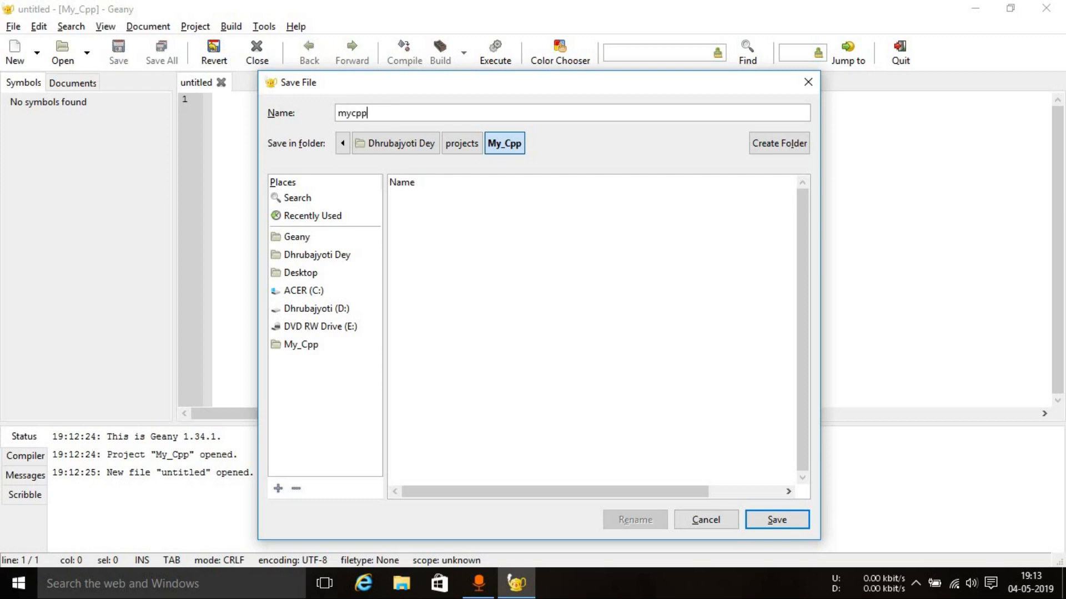
text(.cpp)
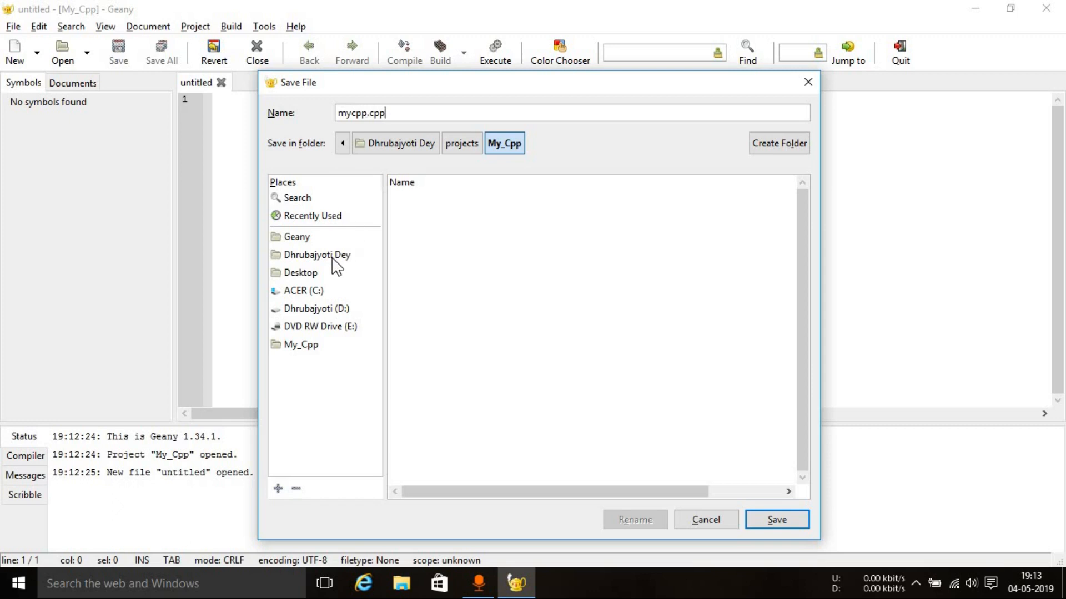
Store mycpp.cpp in Desktop's mycppprojcect folder.
click(299, 272)
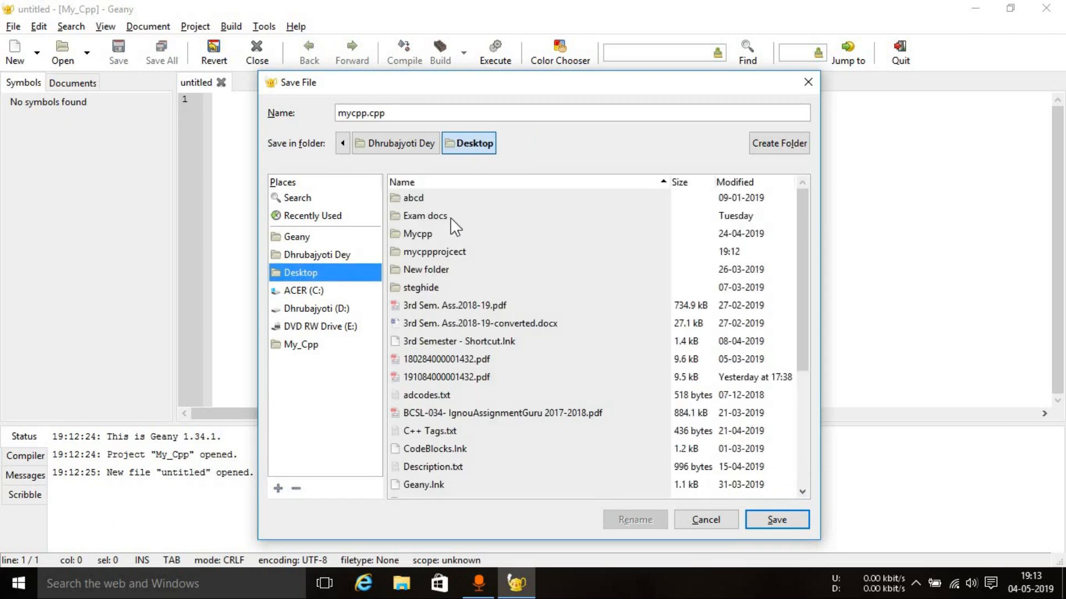
mouse_move(447, 261)
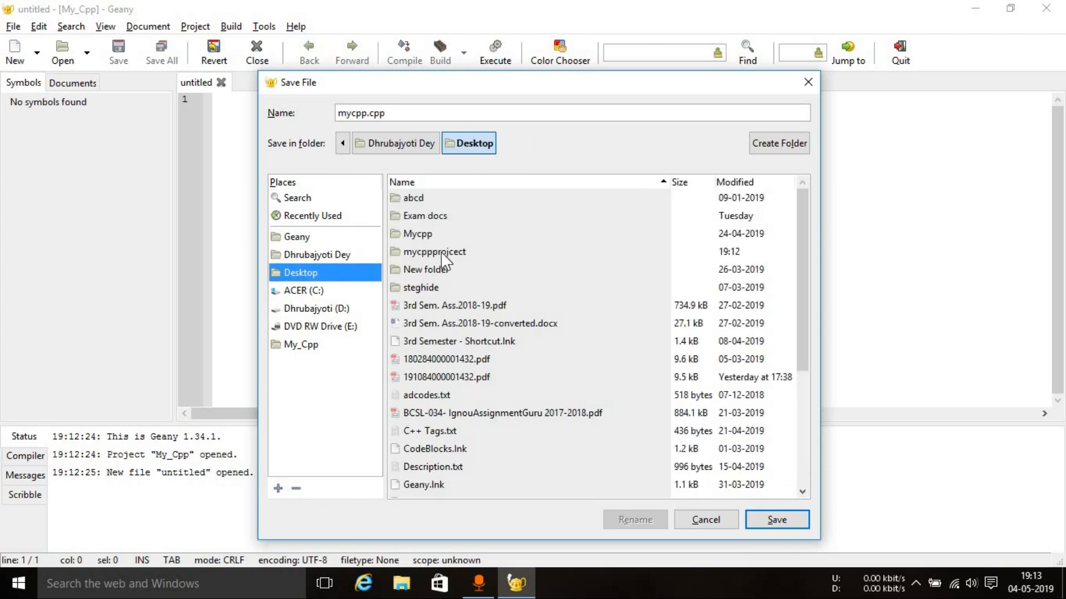
double_click(434, 252)
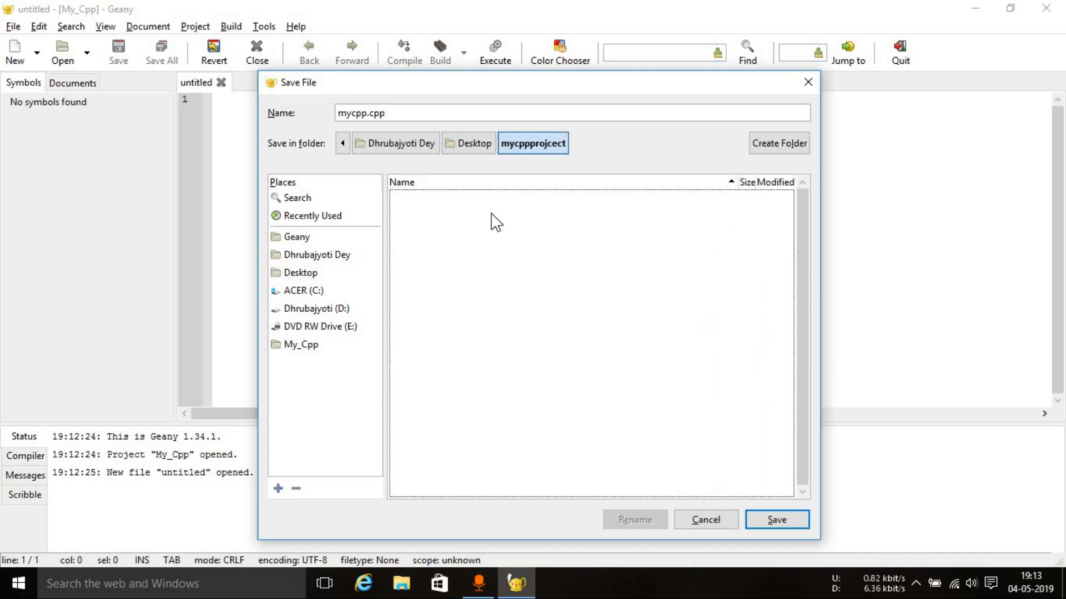
mouse_move(474, 201)
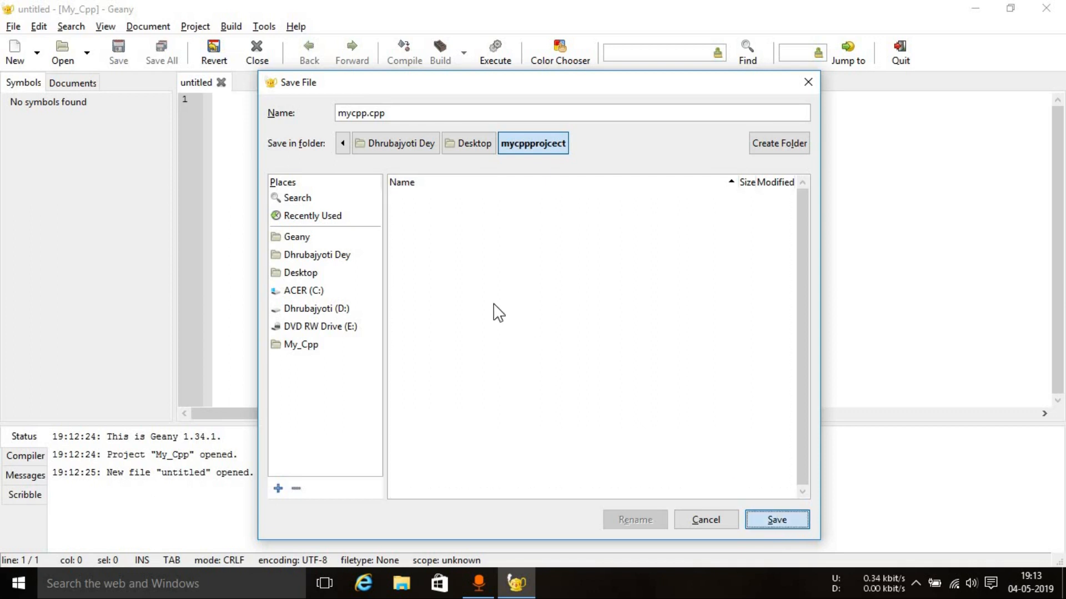
click(776, 520)
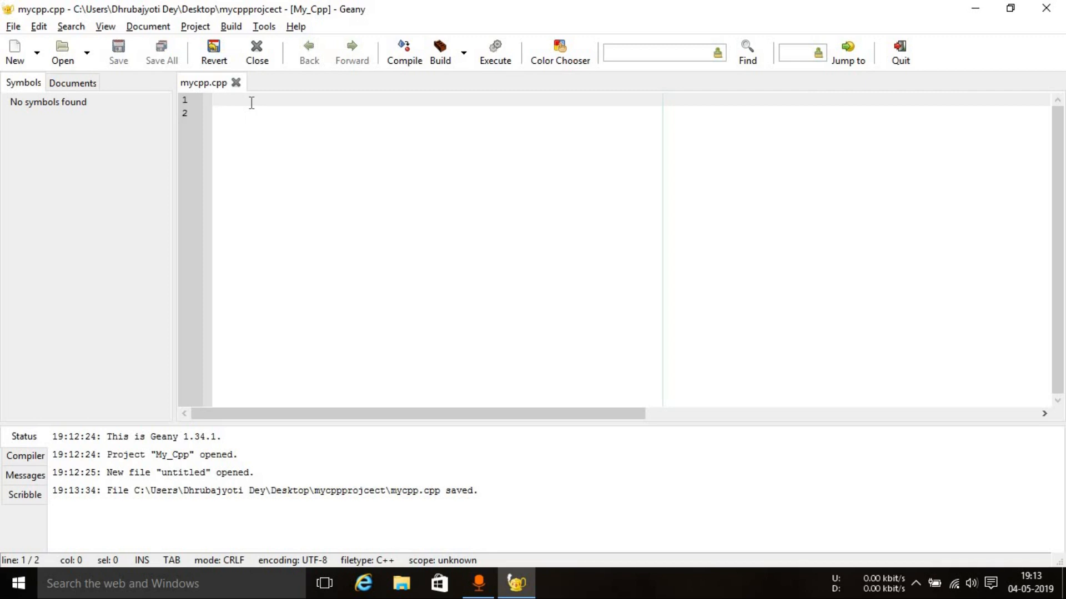
Write a Hello World C++ program in mycpp.cpp, compile it and save.
click(214, 100)
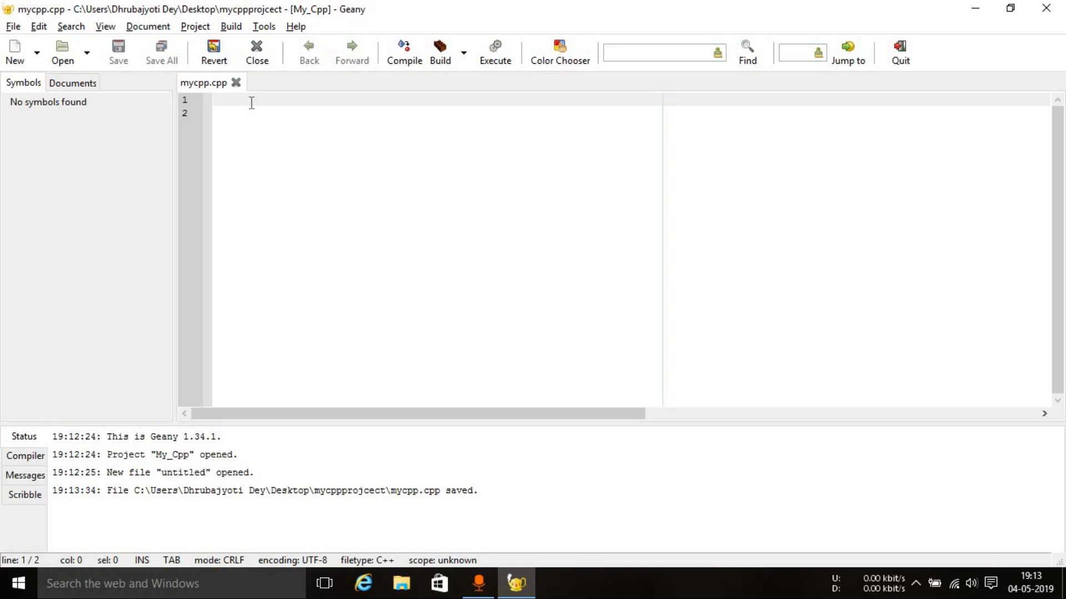
click(404, 47)
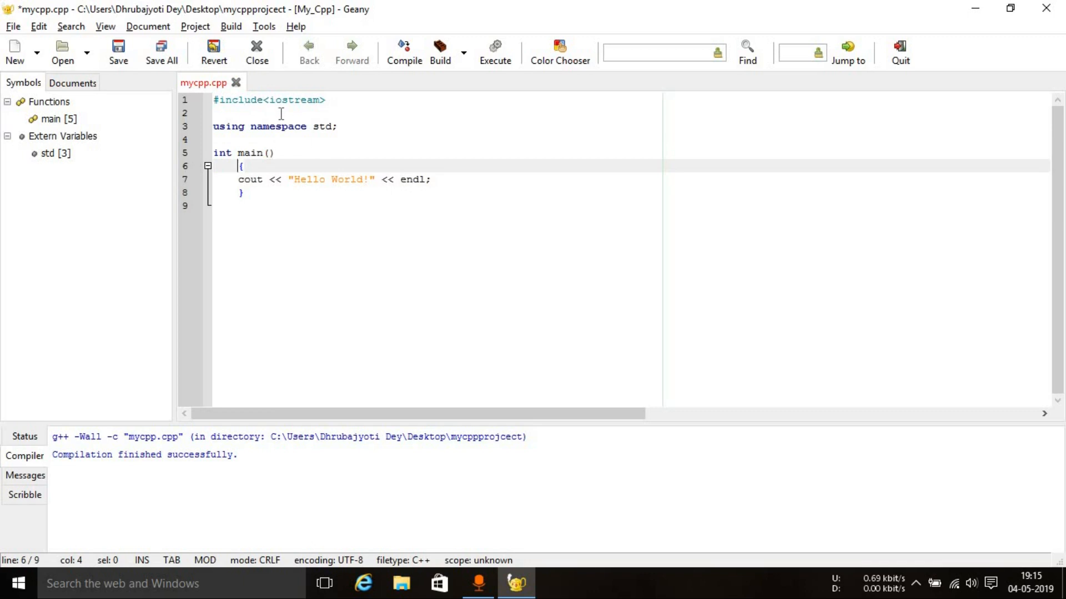
mouse_move(389, 170)
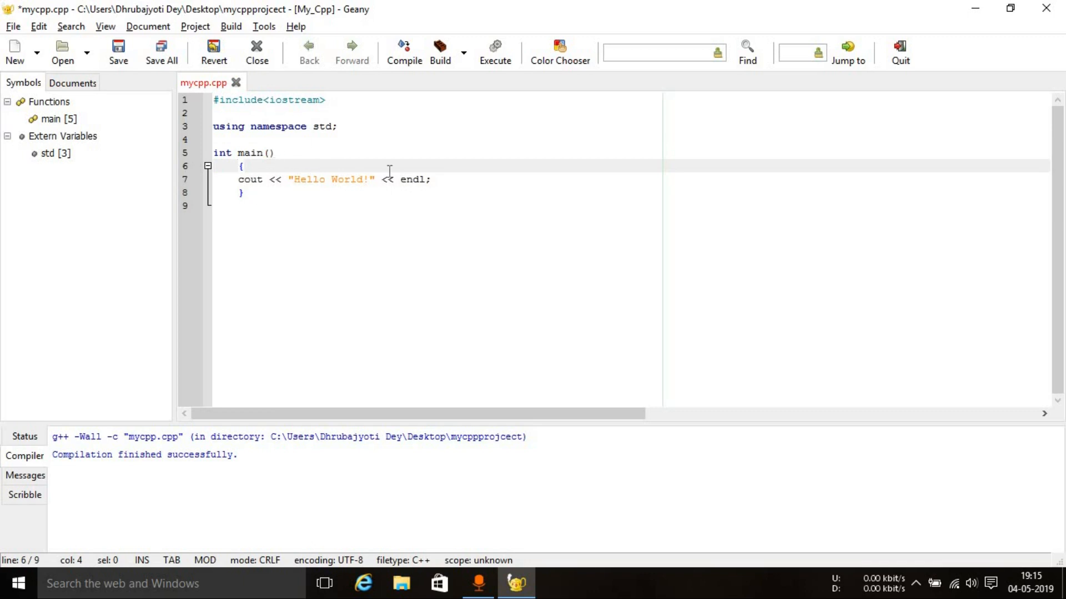
click(419, 180)
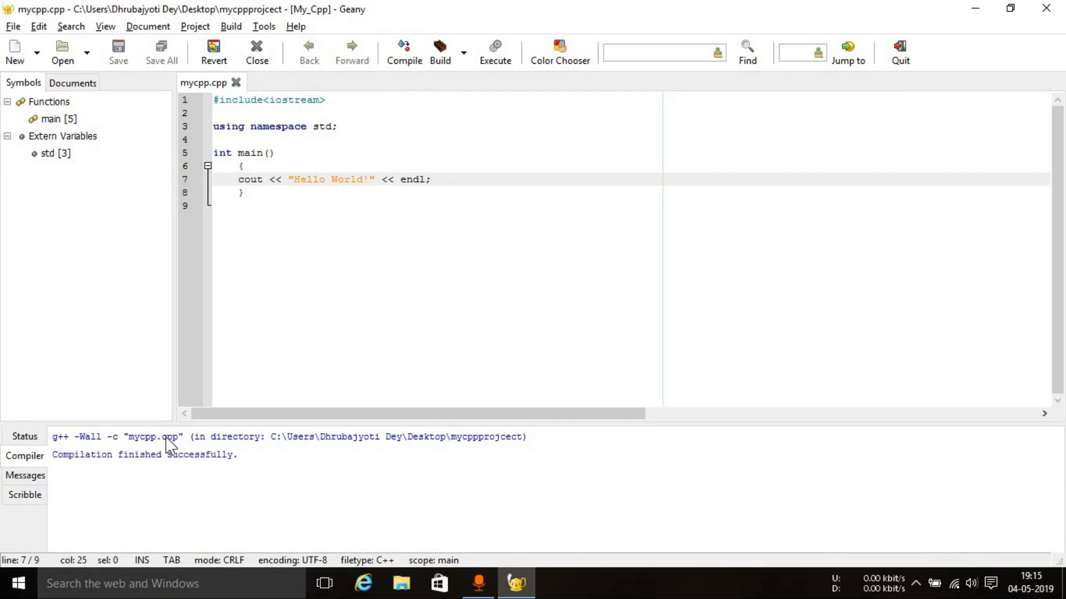
Build mycpp.cpp into the mycpp executable, compile it, and run the Hello World program.
click(367, 178)
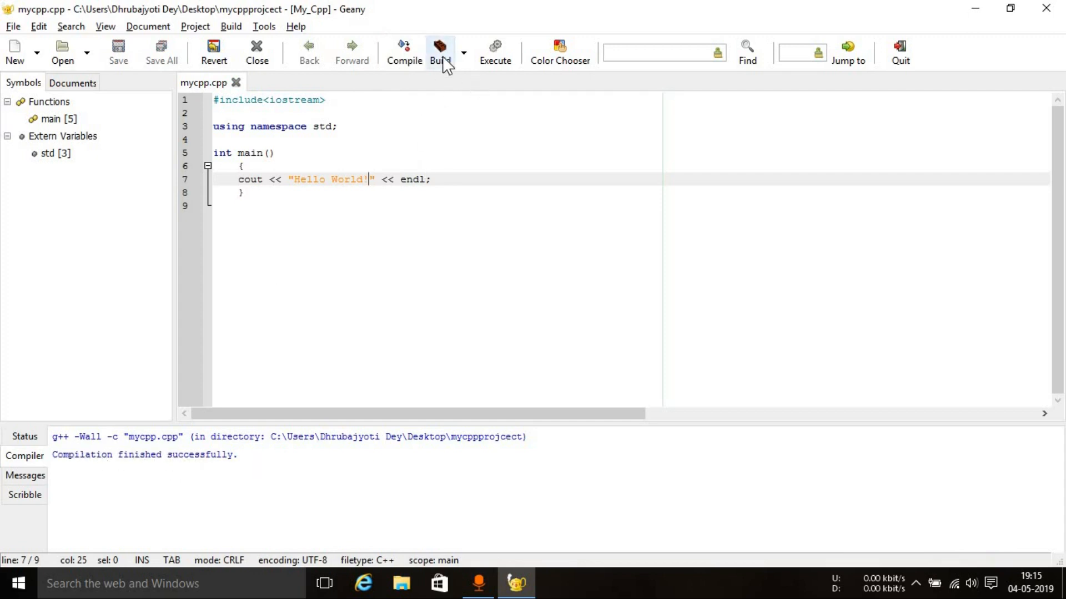
click(439, 51)
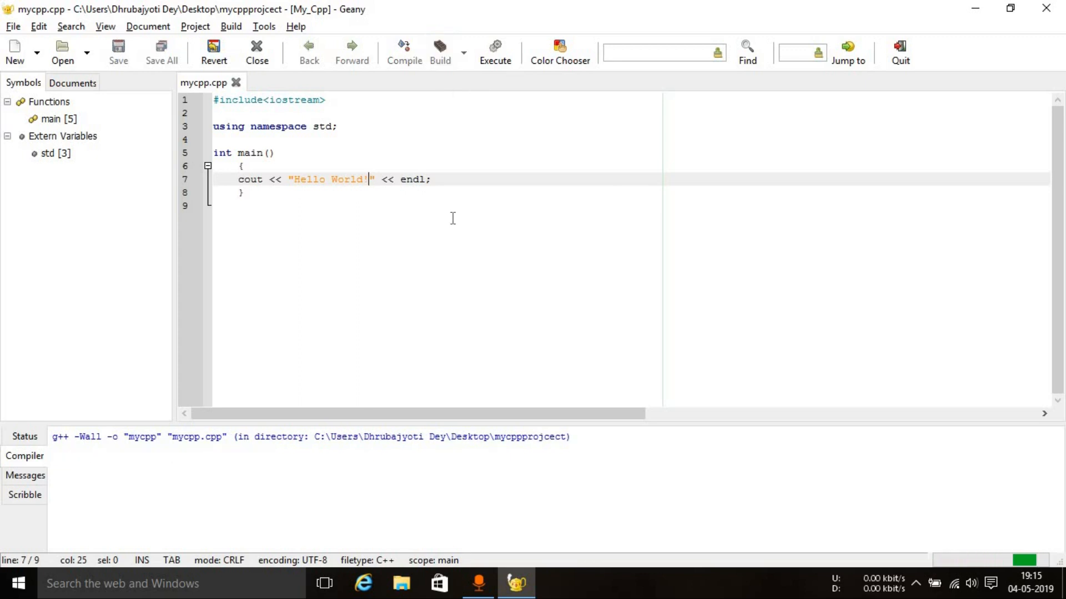
click(404, 48)
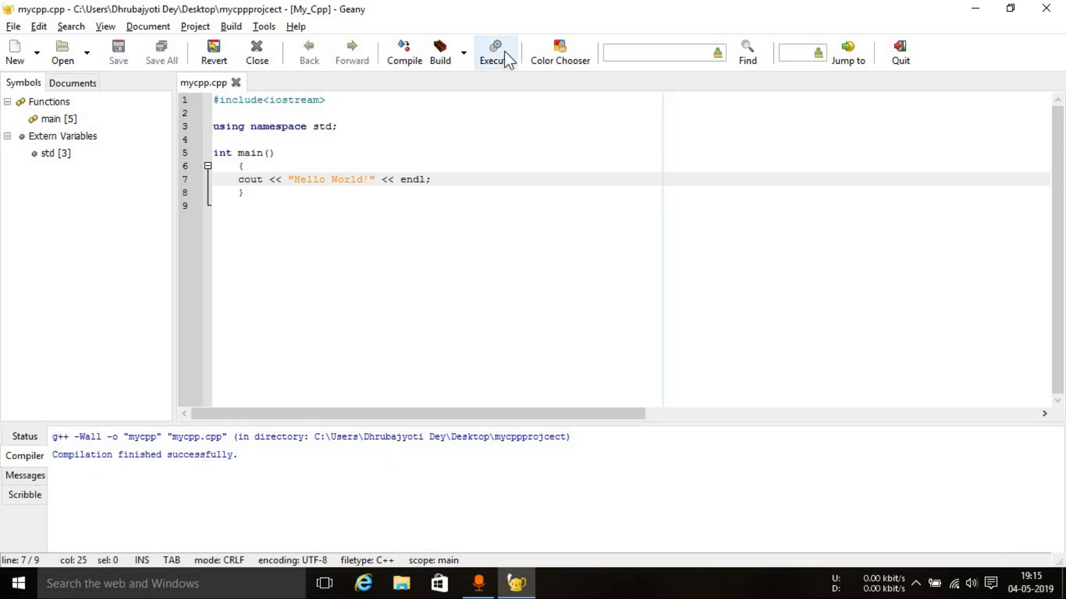
click(492, 51)
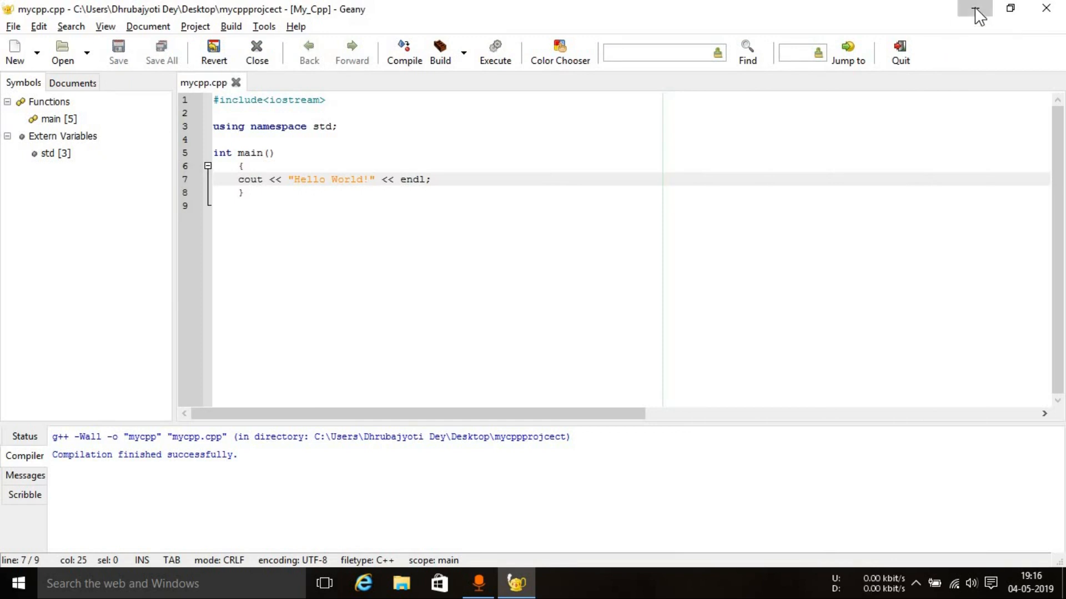
Minimize Geany and open the mycppprojcect folder from the desktop.
click(974, 8)
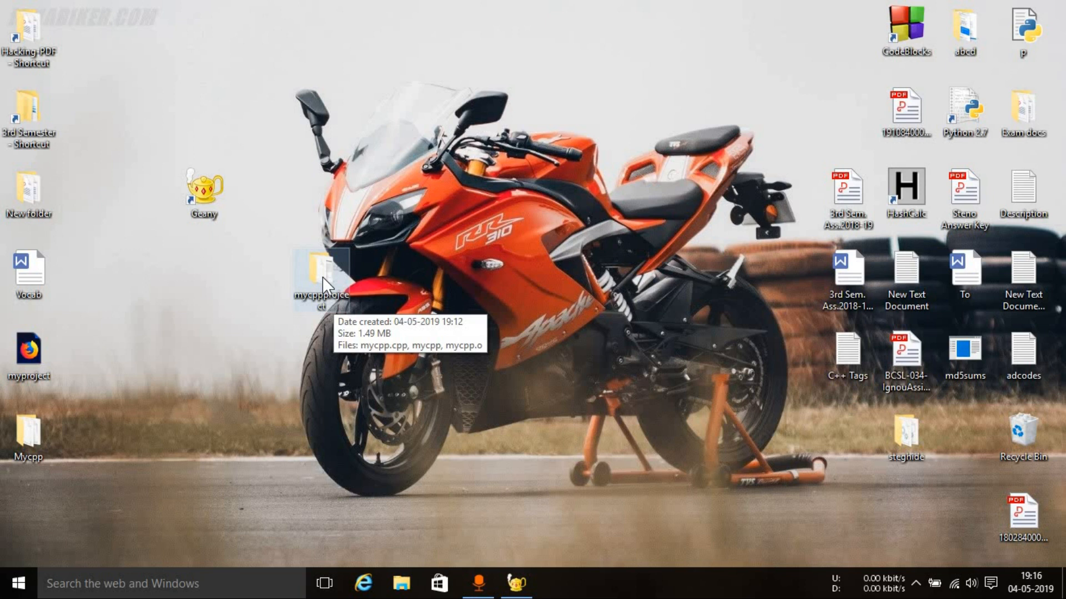
click(401, 583)
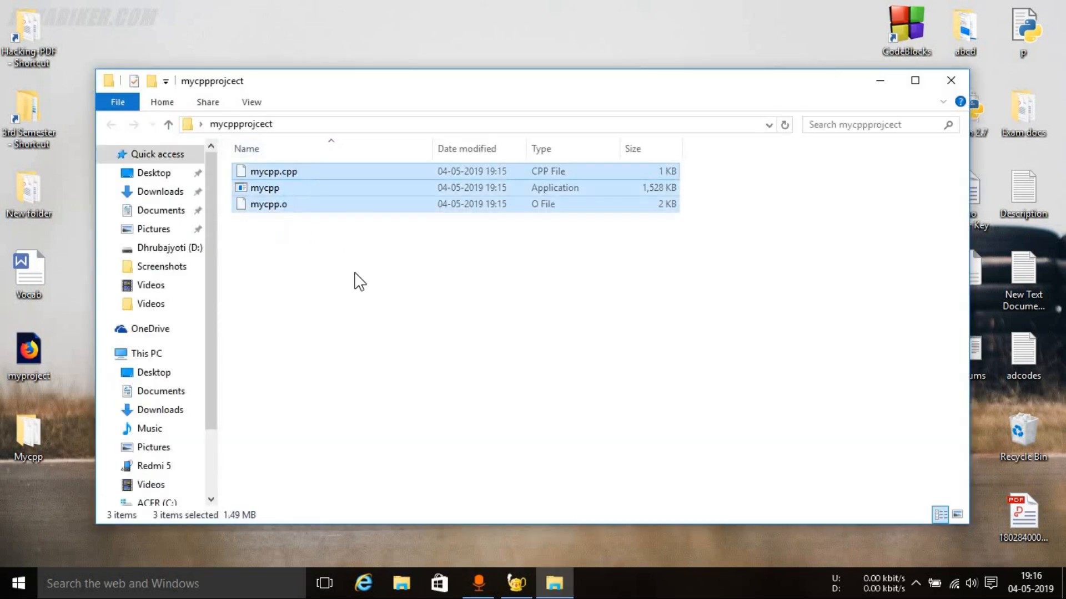
click(374, 272)
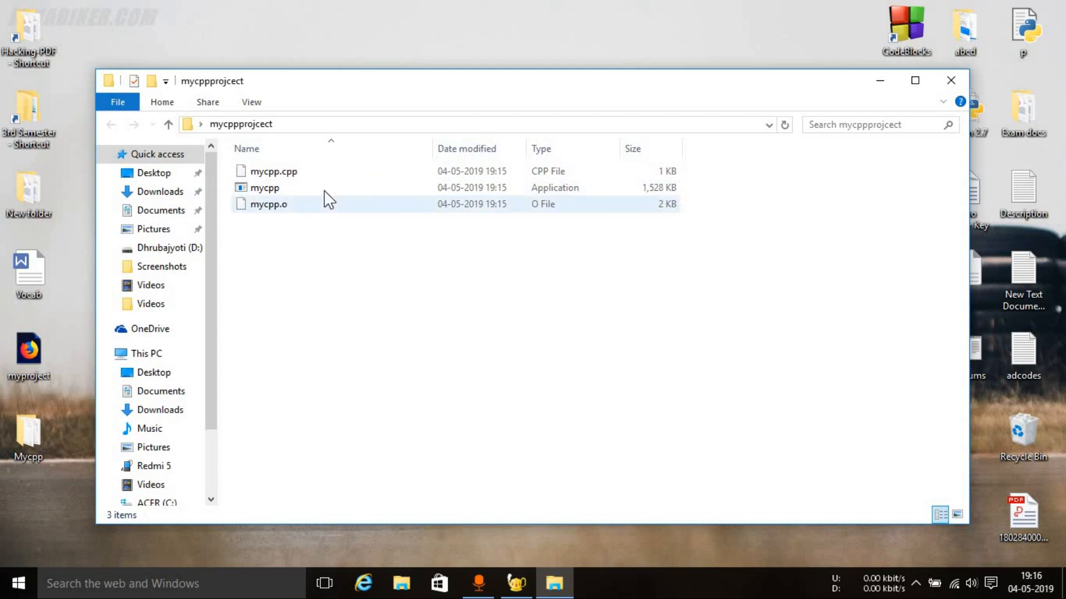
Inspect the mycpp application, mycpp.o and mycpp.cpp, then return to Geany.
click(264, 187)
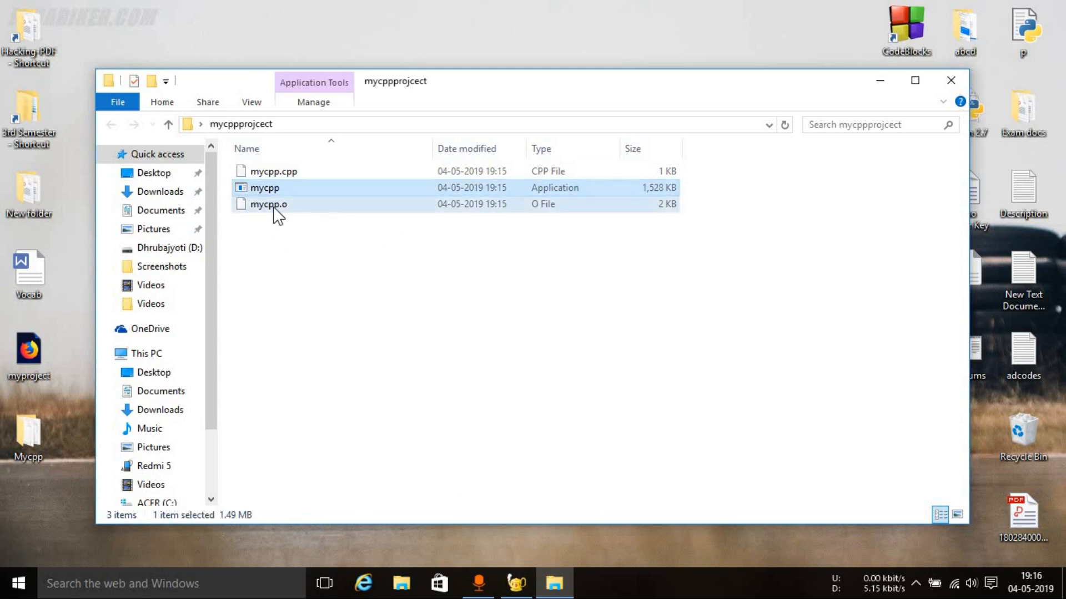
click(267, 204)
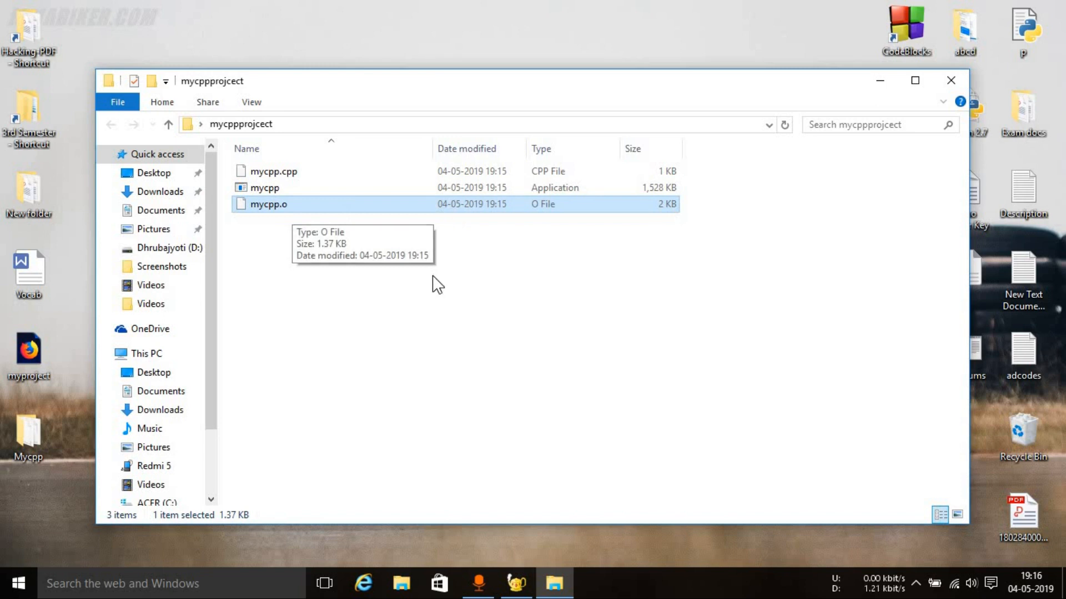
click(272, 171)
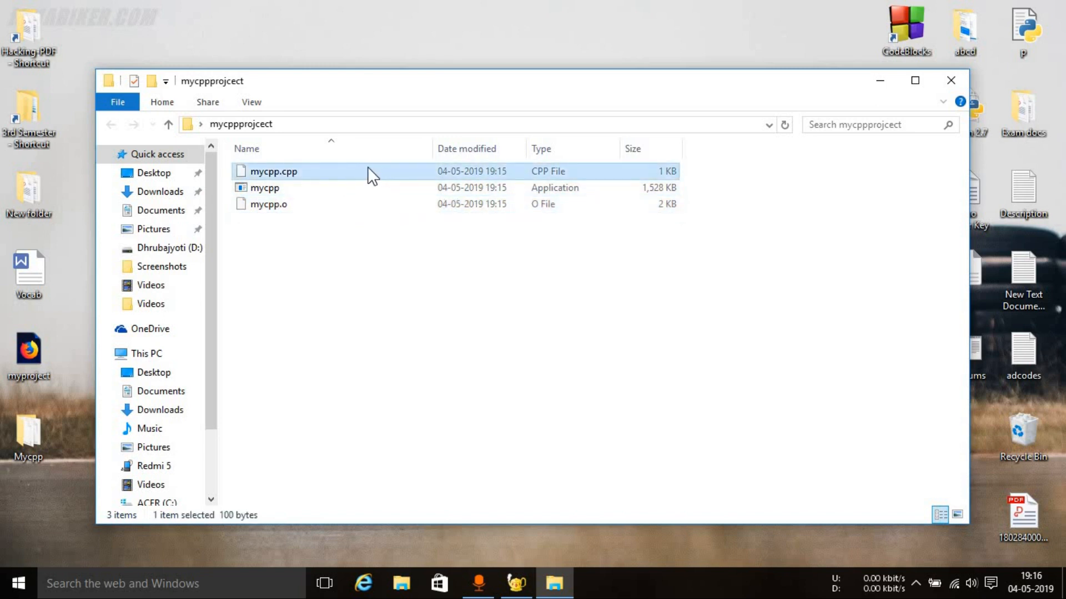
mouse_move(333, 183)
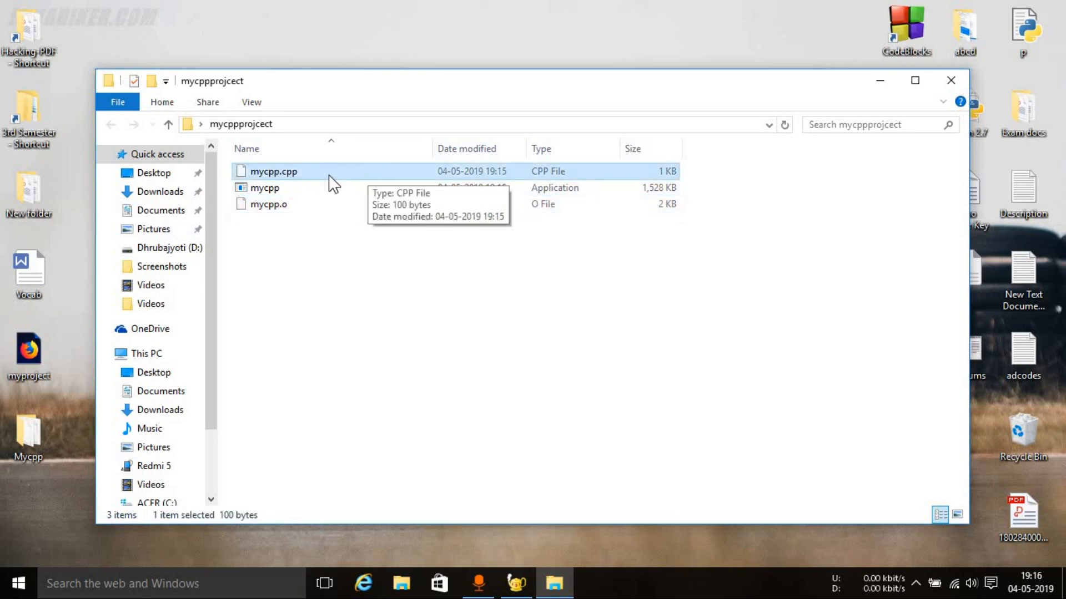
click(480, 407)
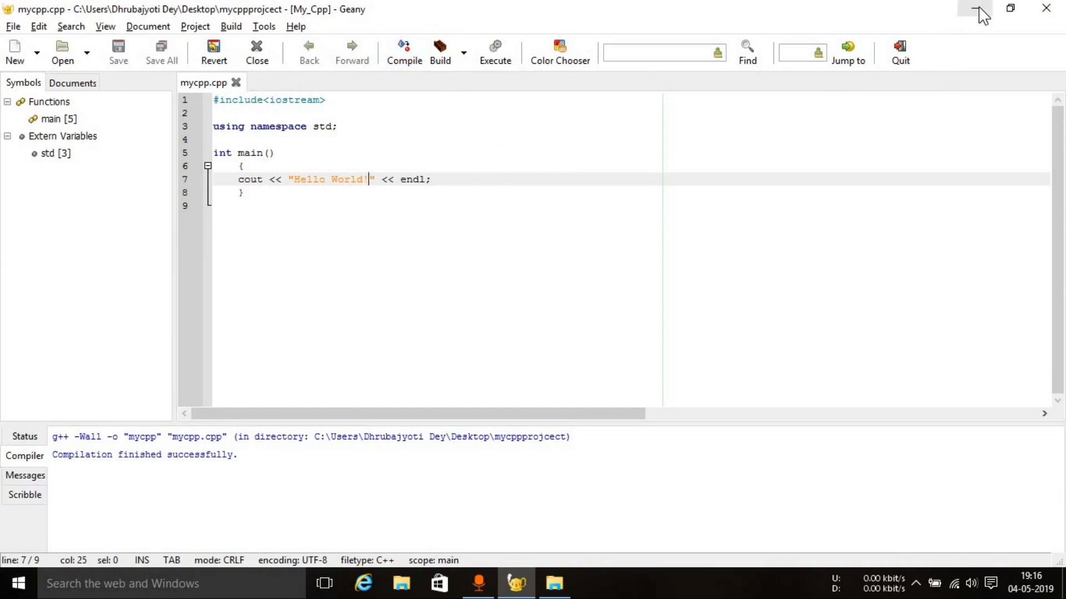
mouse_move(980, 12)
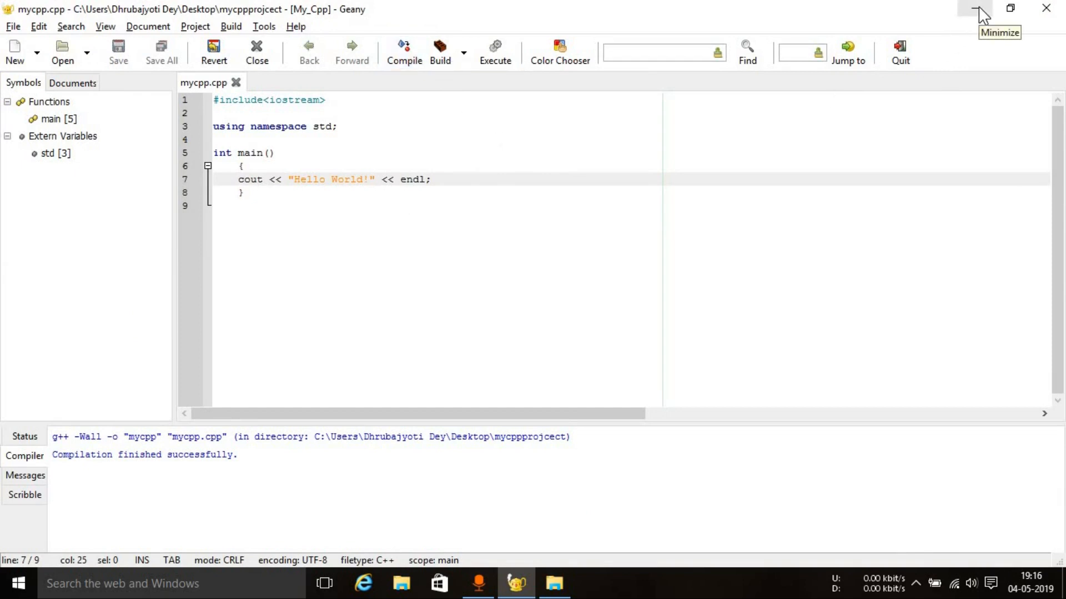
click(974, 8)
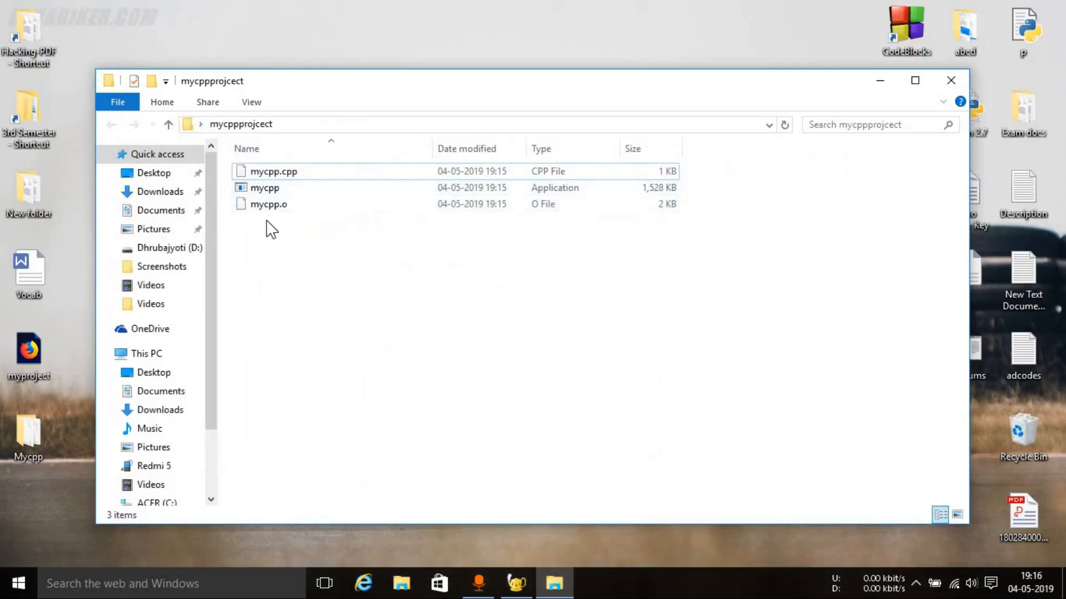
mouse_move(329, 243)
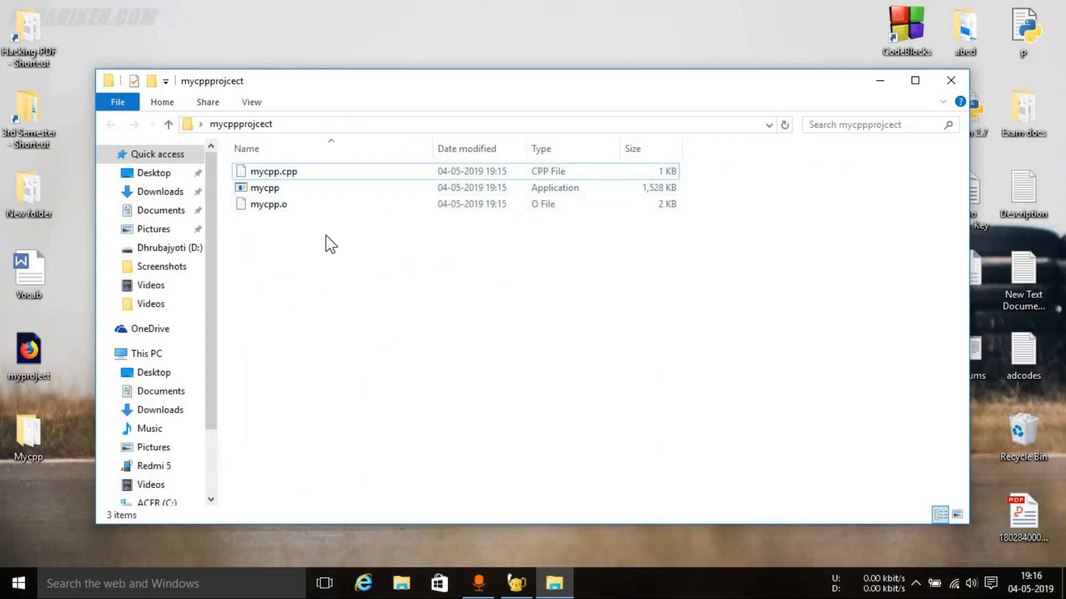
click(267, 204)
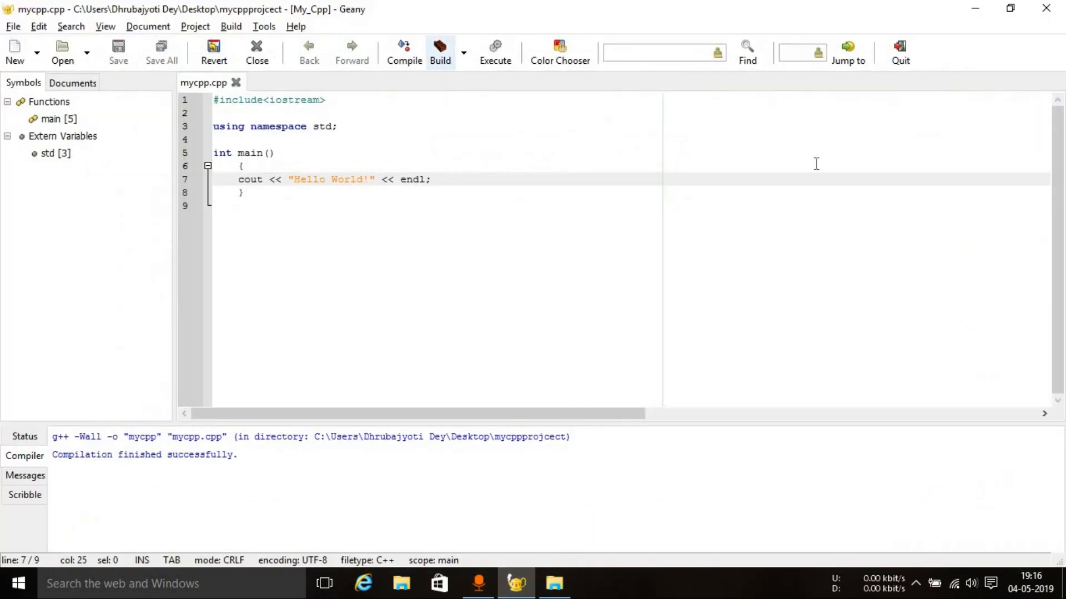
click(554, 582)
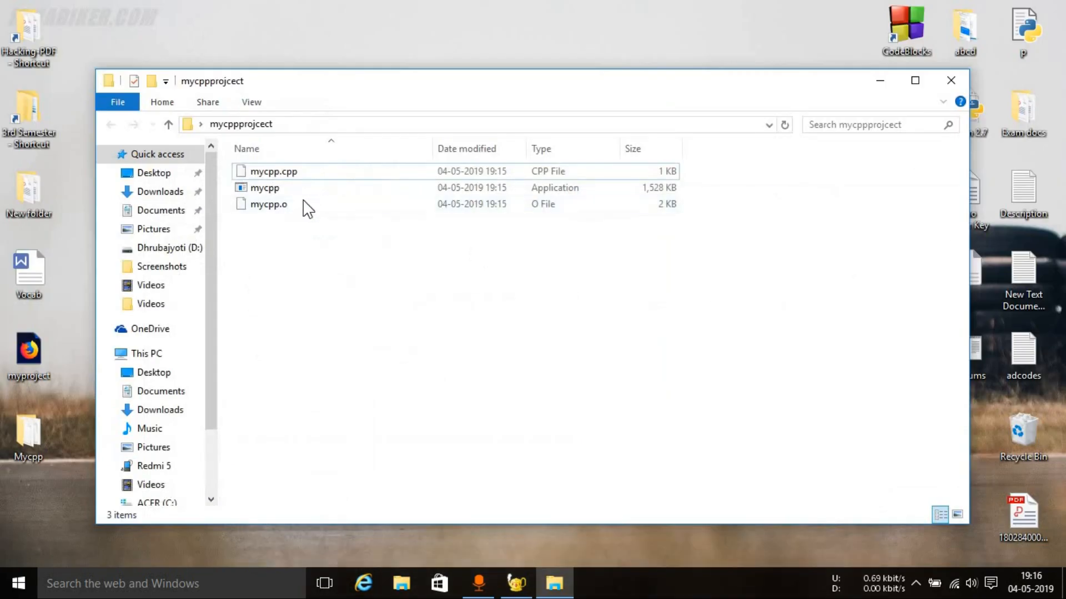
click(273, 171)
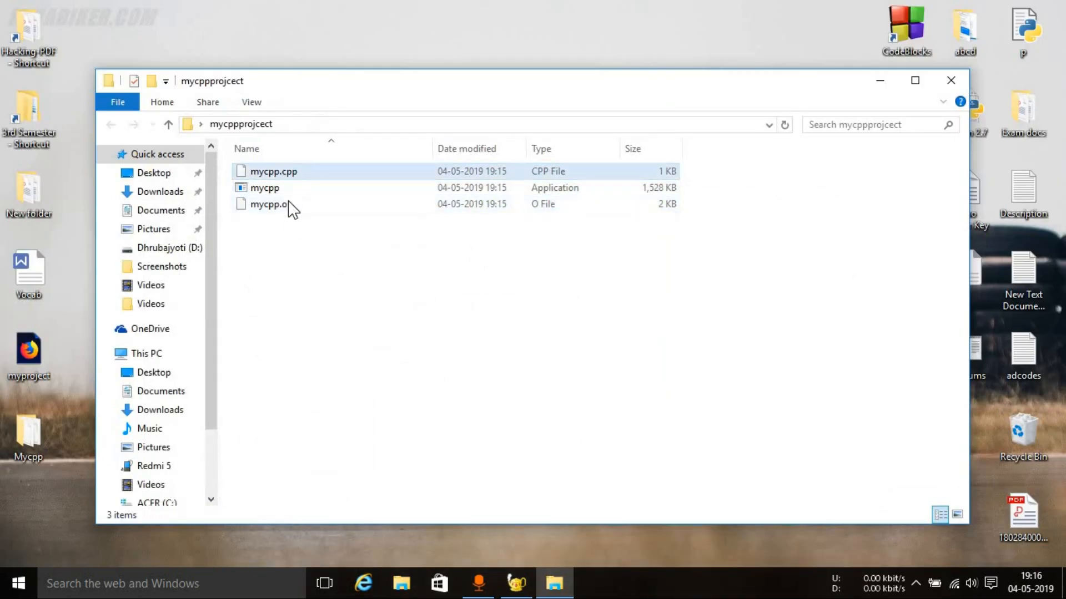
click(264, 187)
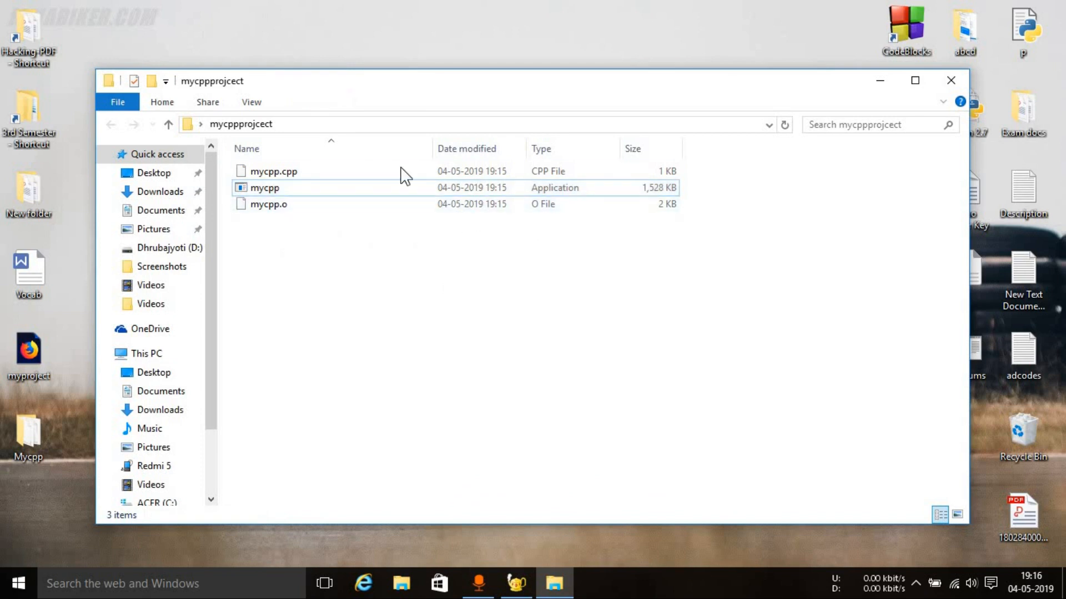
mouse_move(514, 71)
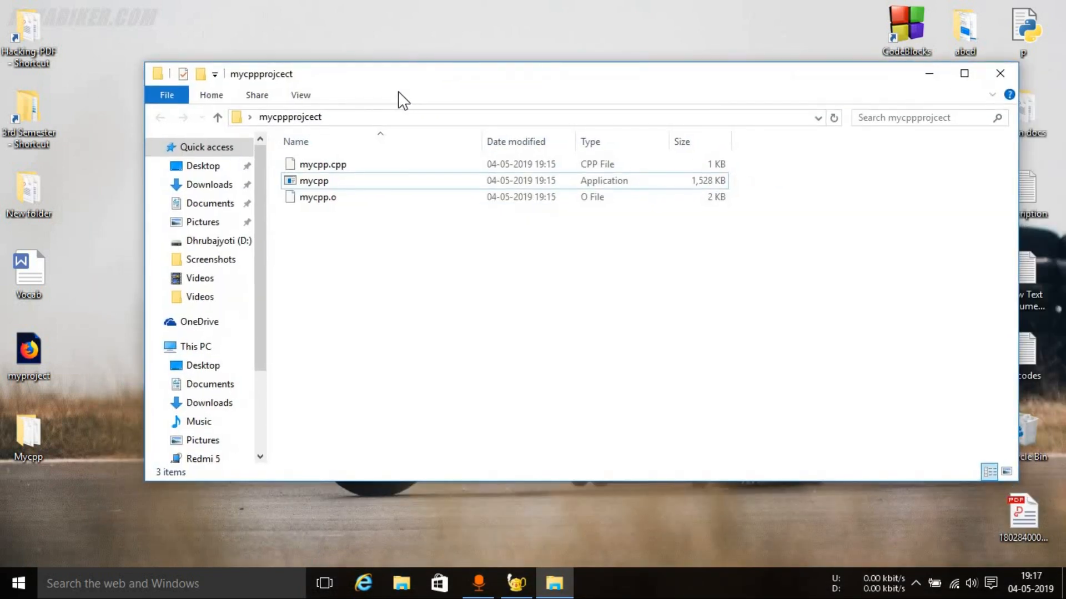
key(ctrl+a)
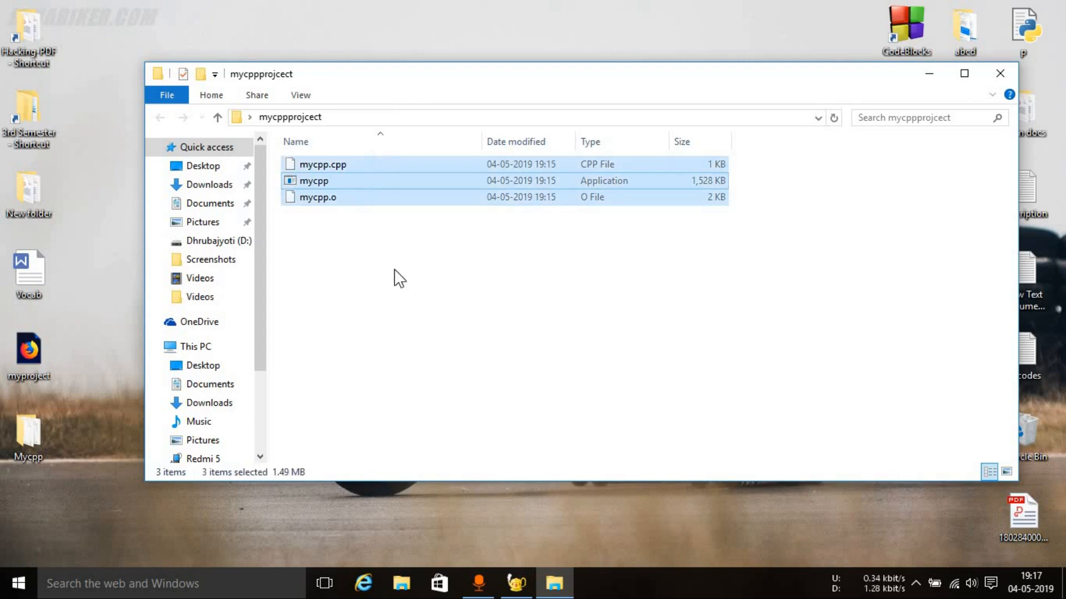
click(313, 181)
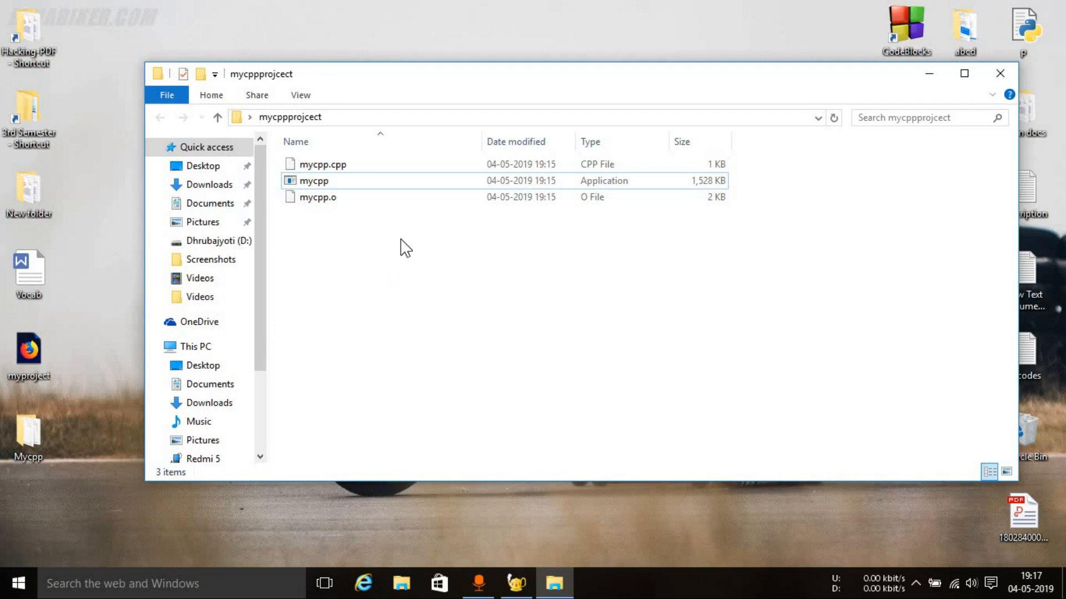
key(ctrl+a)
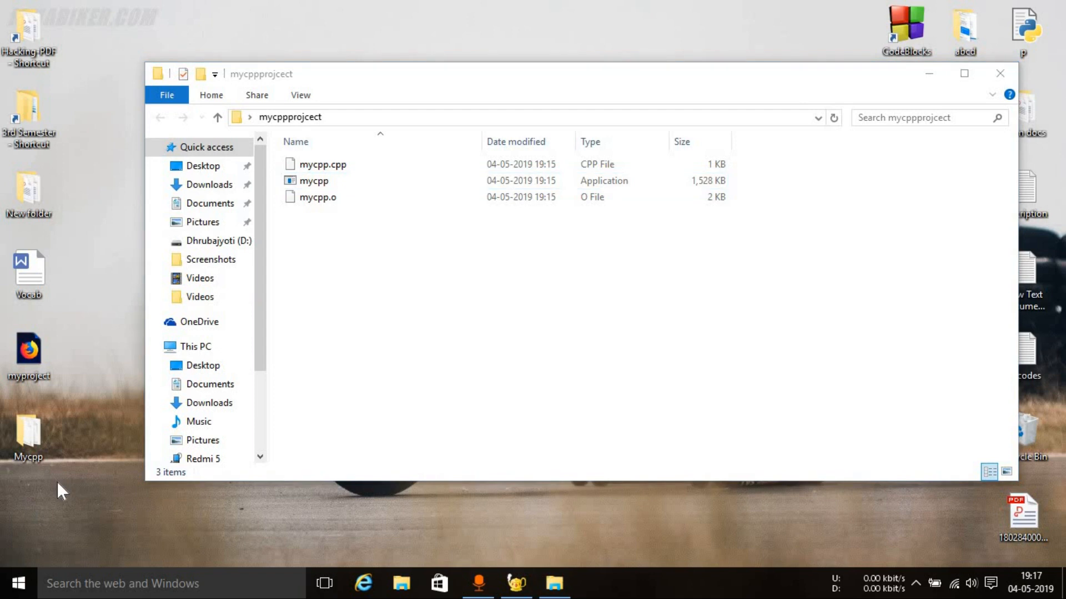
mouse_move(116, 13)
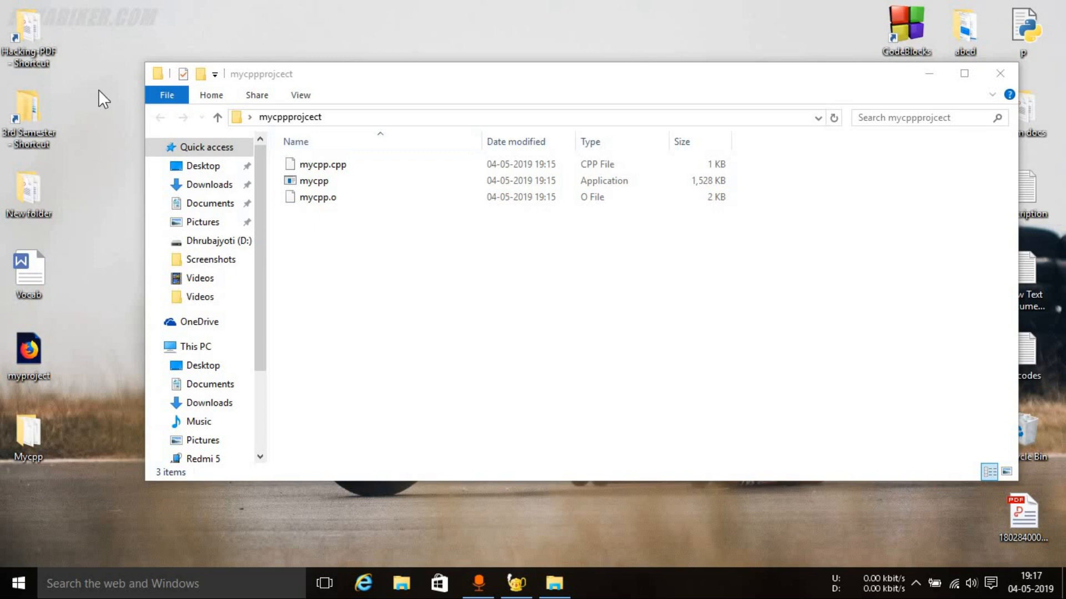
mouse_move(121, 131)
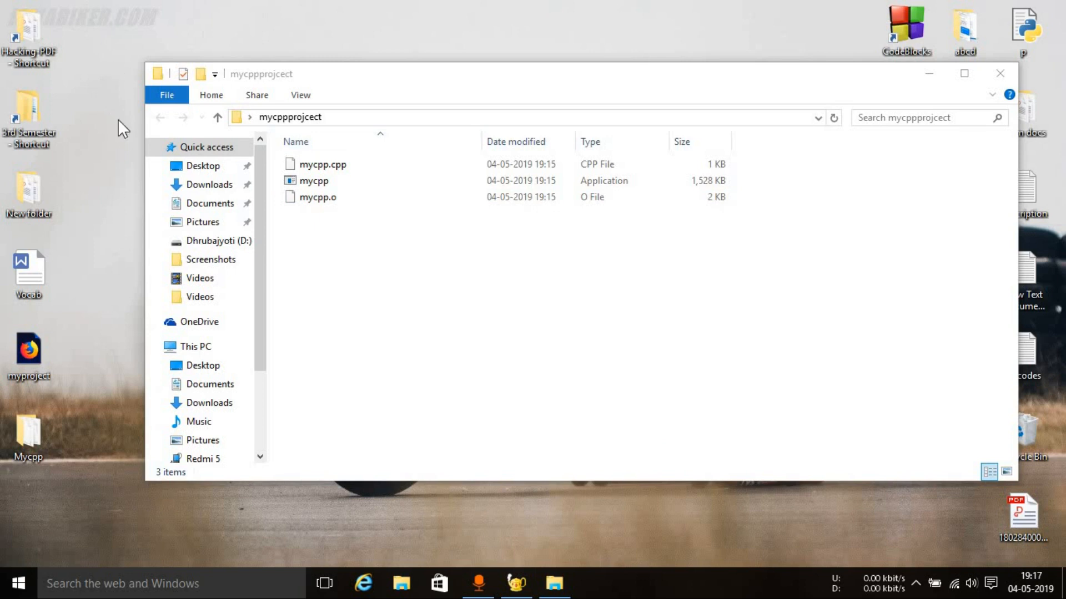
mouse_move(384, 129)
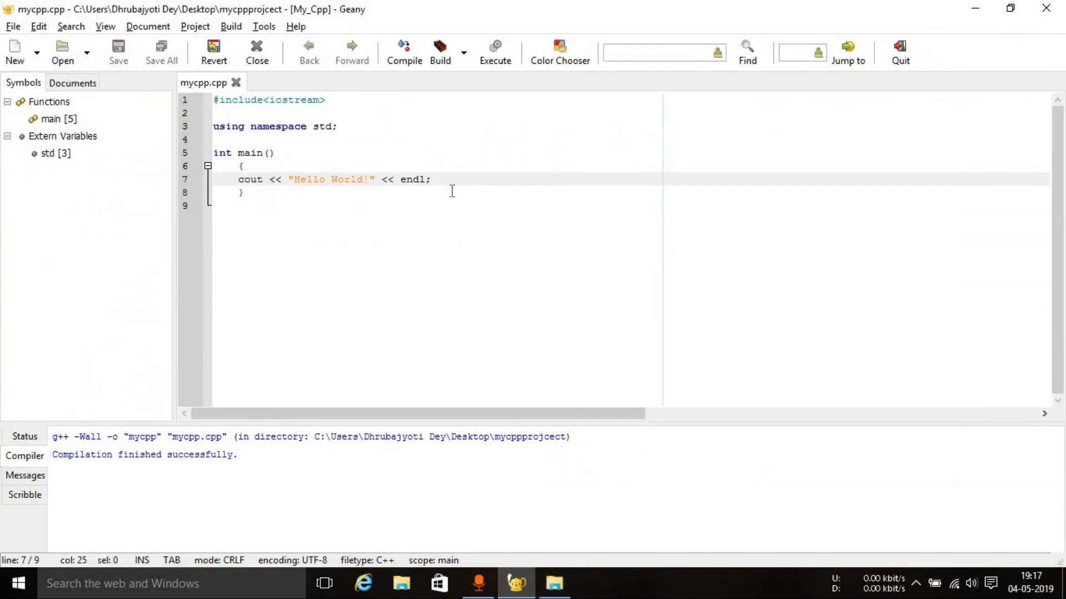
key(ctrl+a)
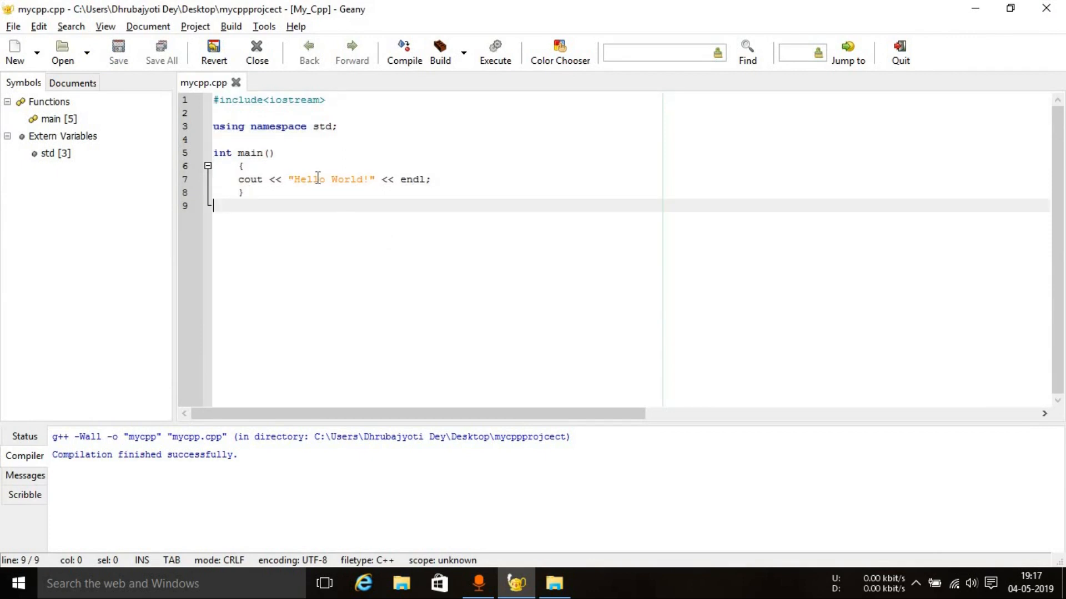
mouse_move(350, 19)
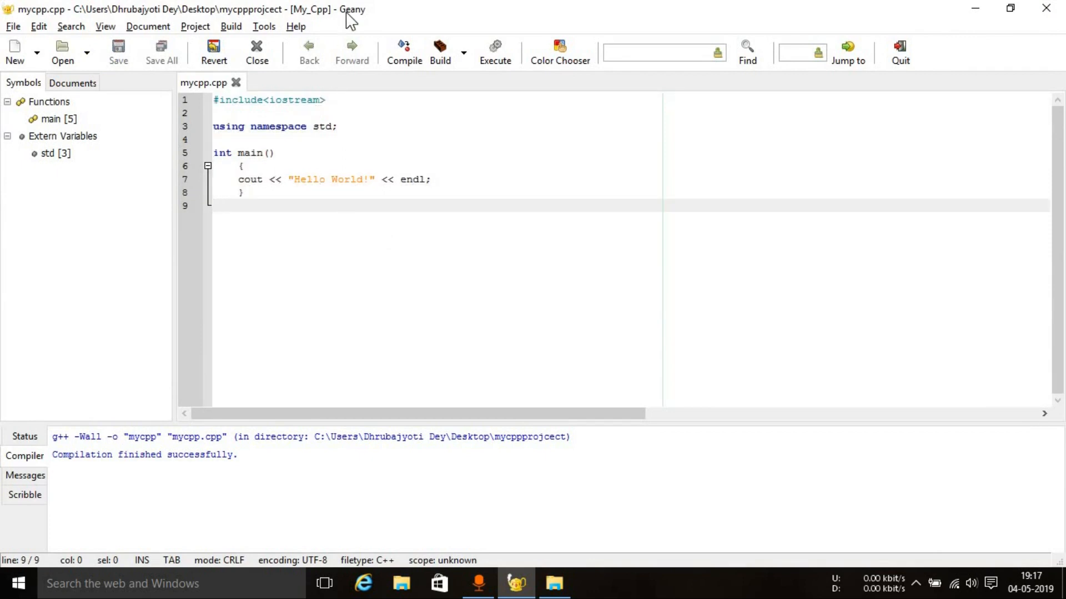